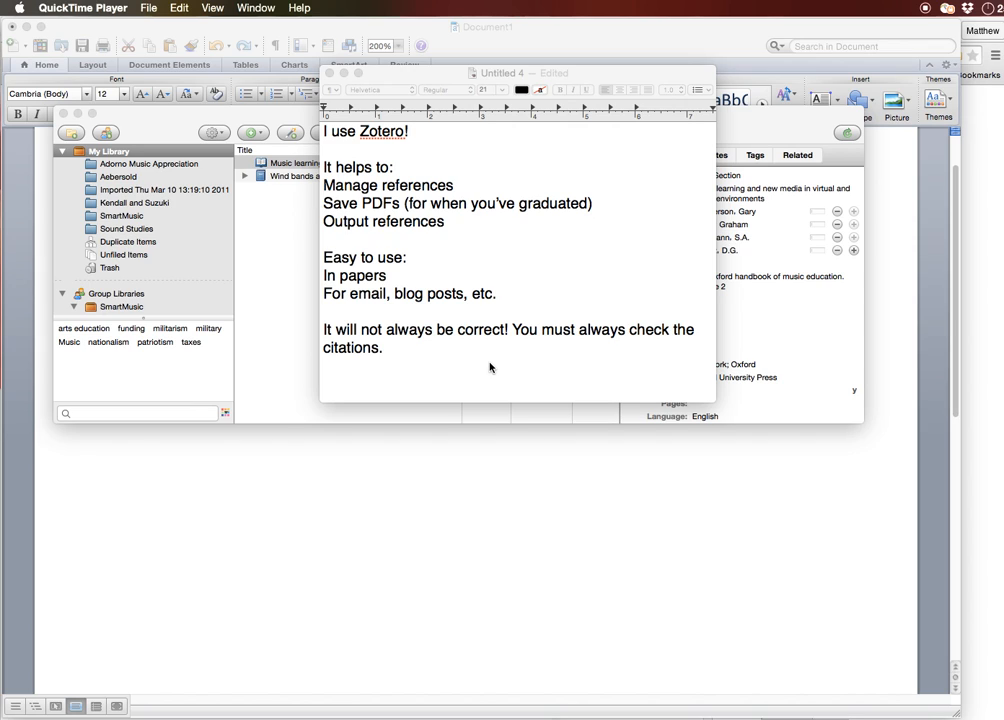
mouse_move(342, 172)
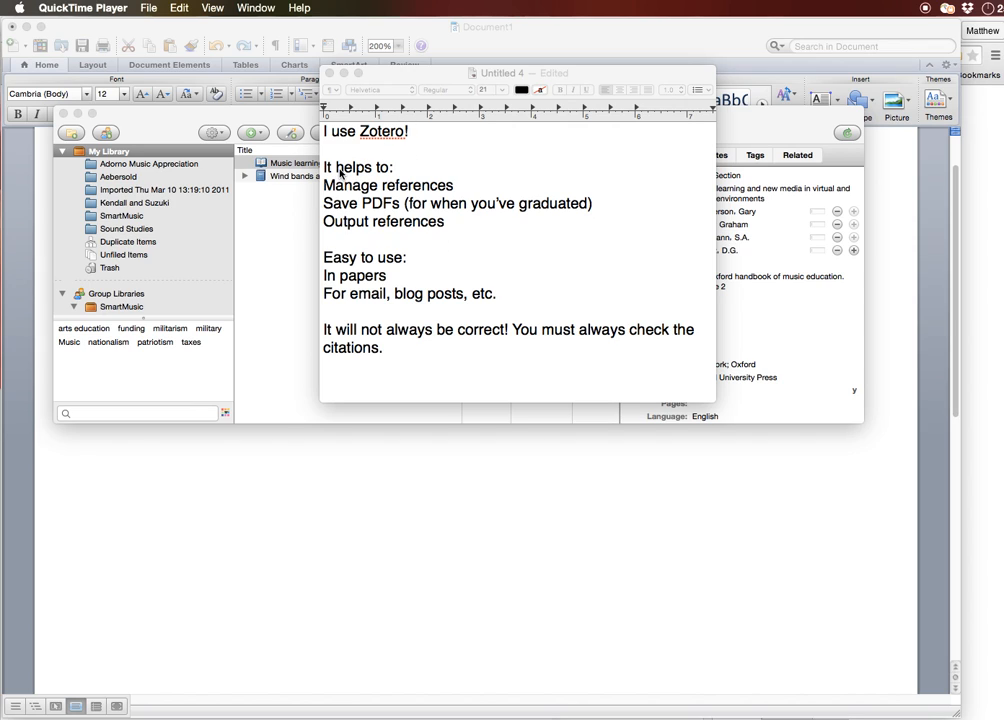
mouse_move(342, 190)
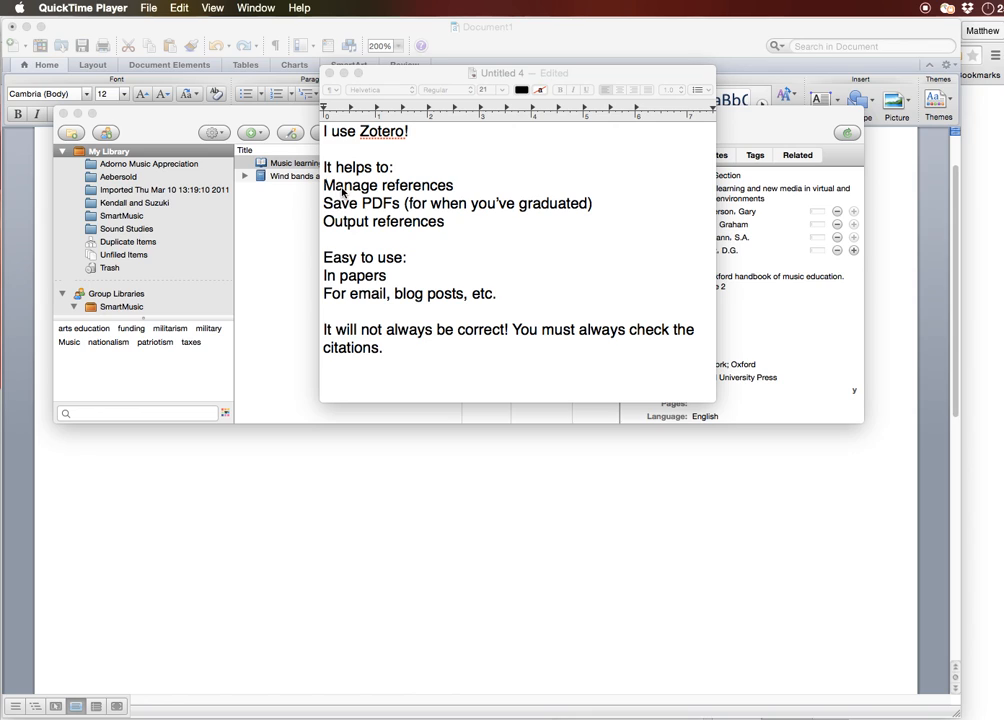
mouse_move(405, 208)
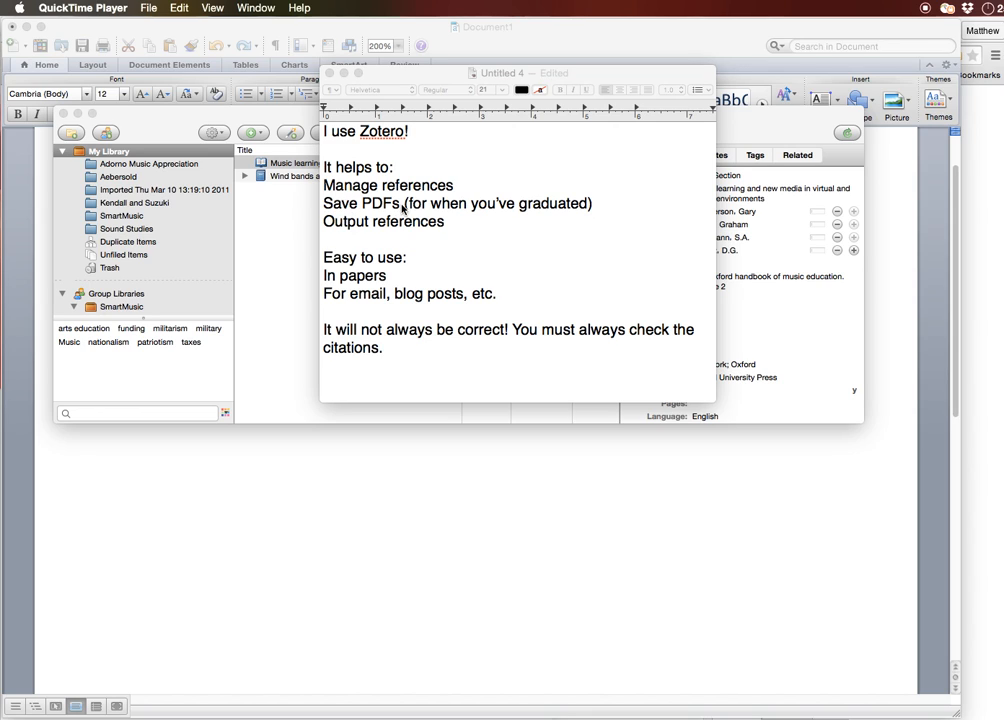
mouse_move(427, 207)
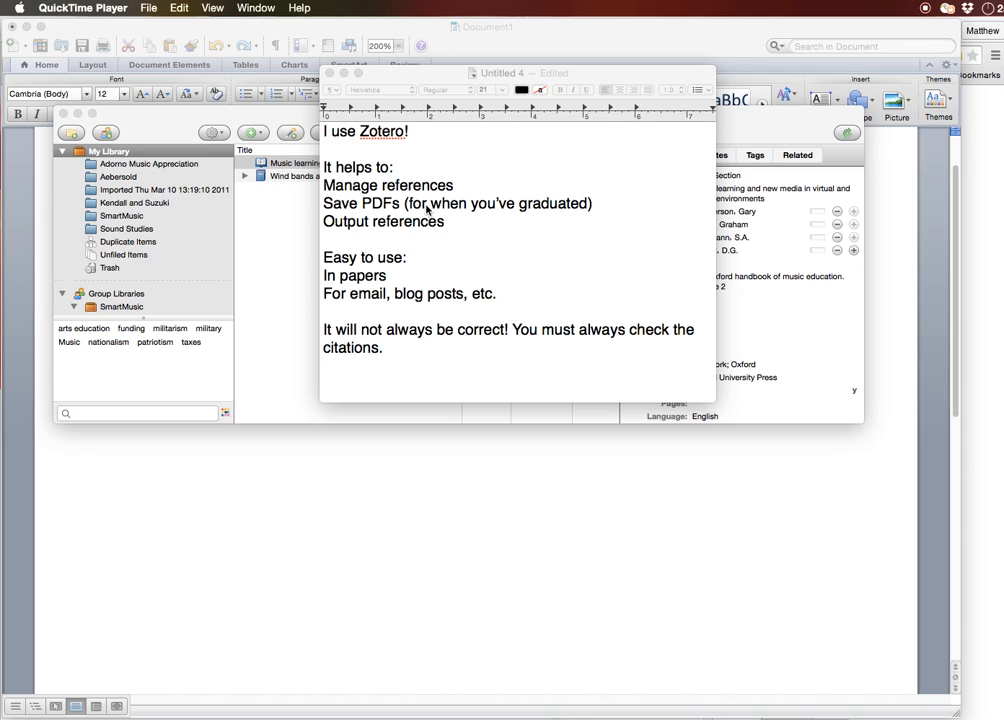
mouse_move(583, 218)
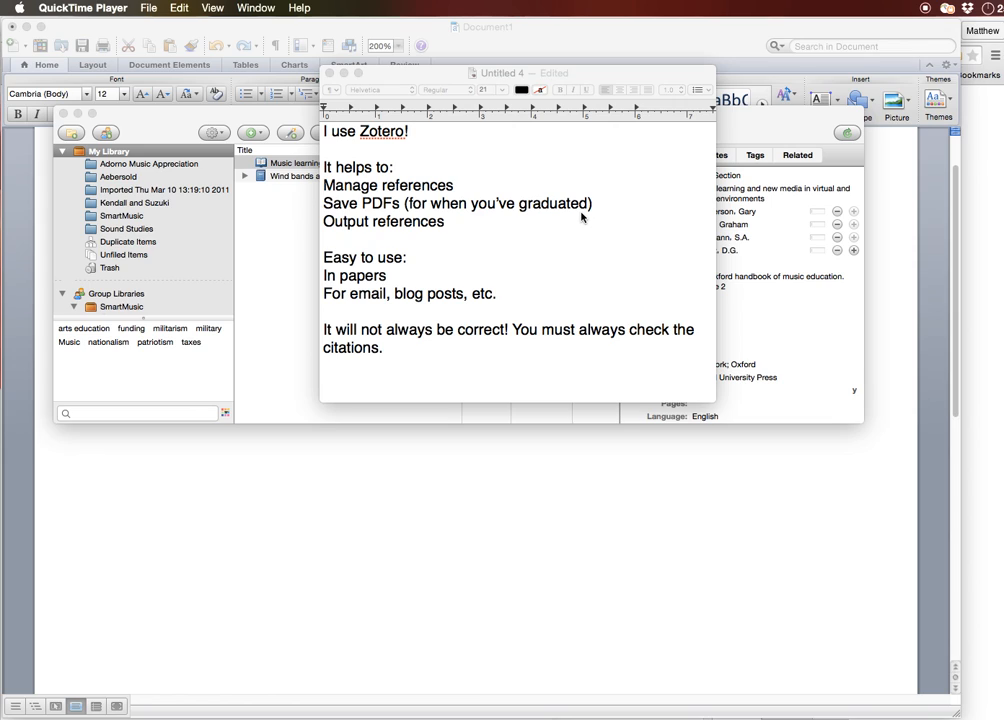
mouse_move(578, 220)
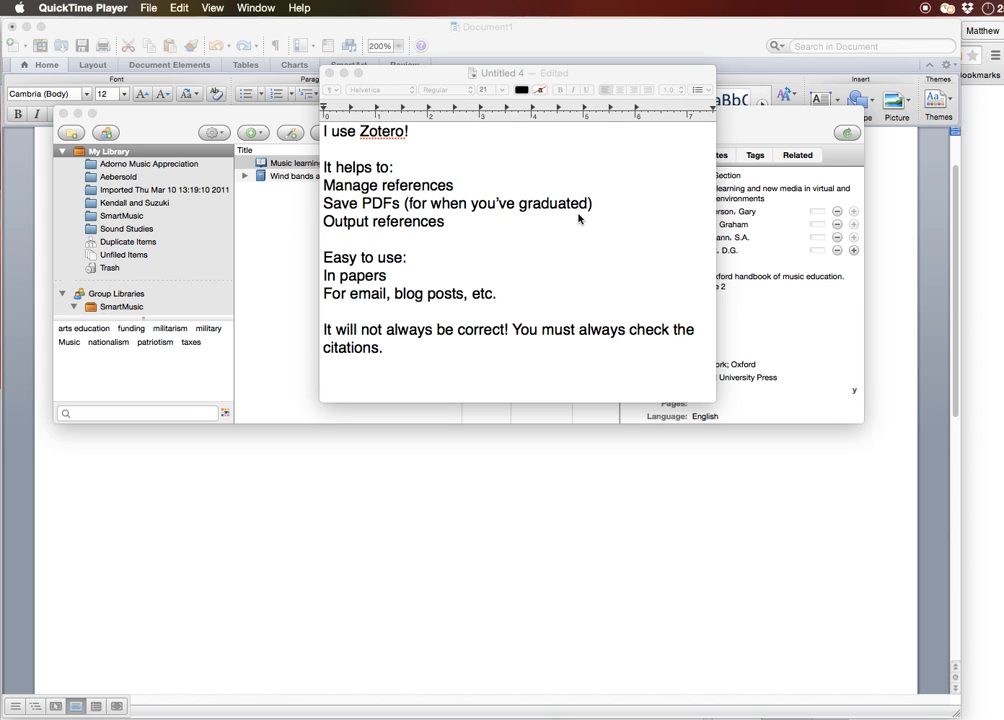
mouse_move(446, 226)
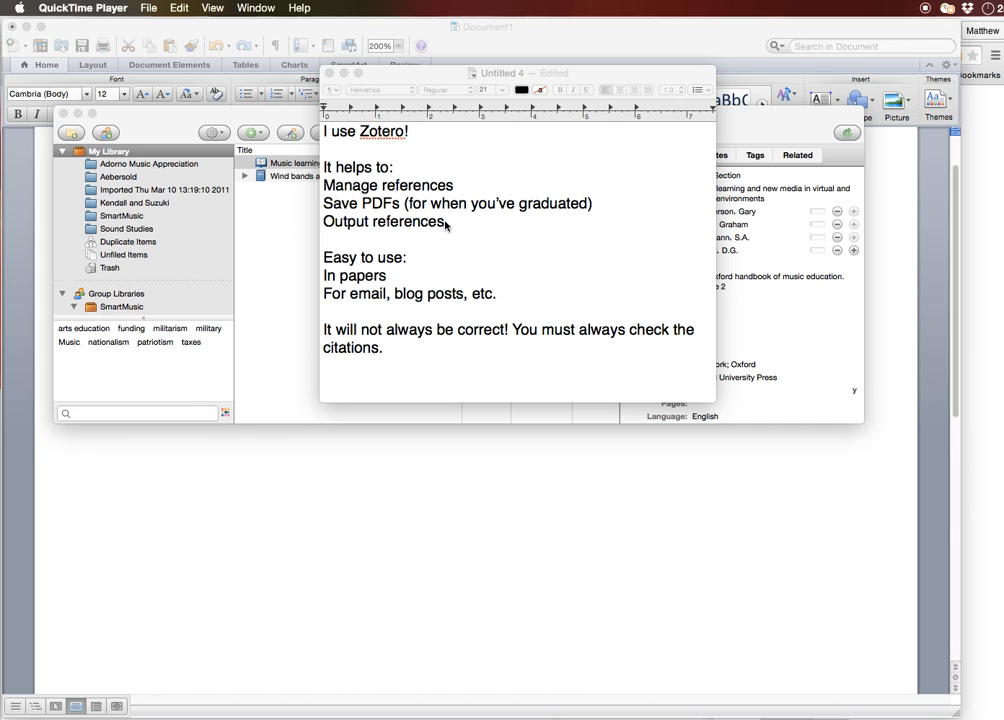
mouse_move(335, 224)
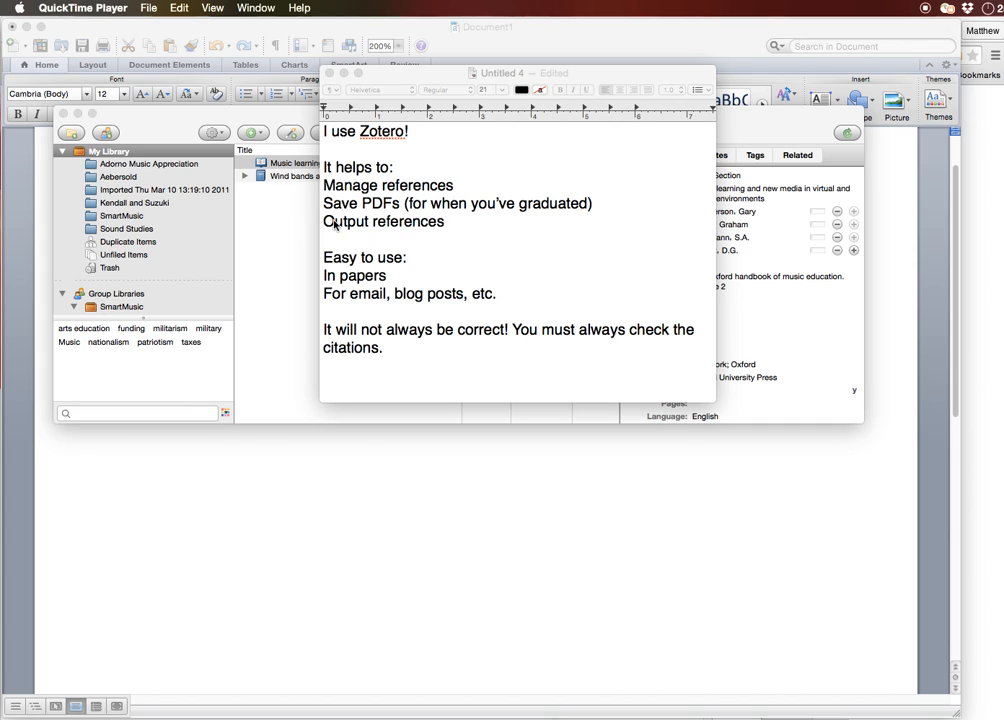
mouse_move(437, 228)
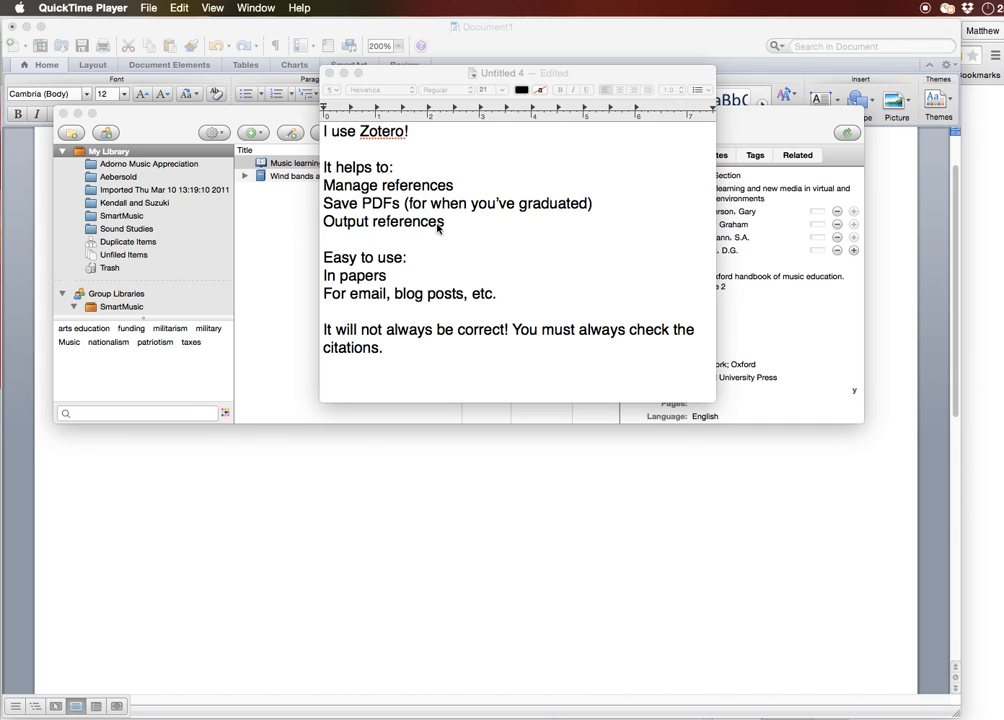
mouse_move(367, 283)
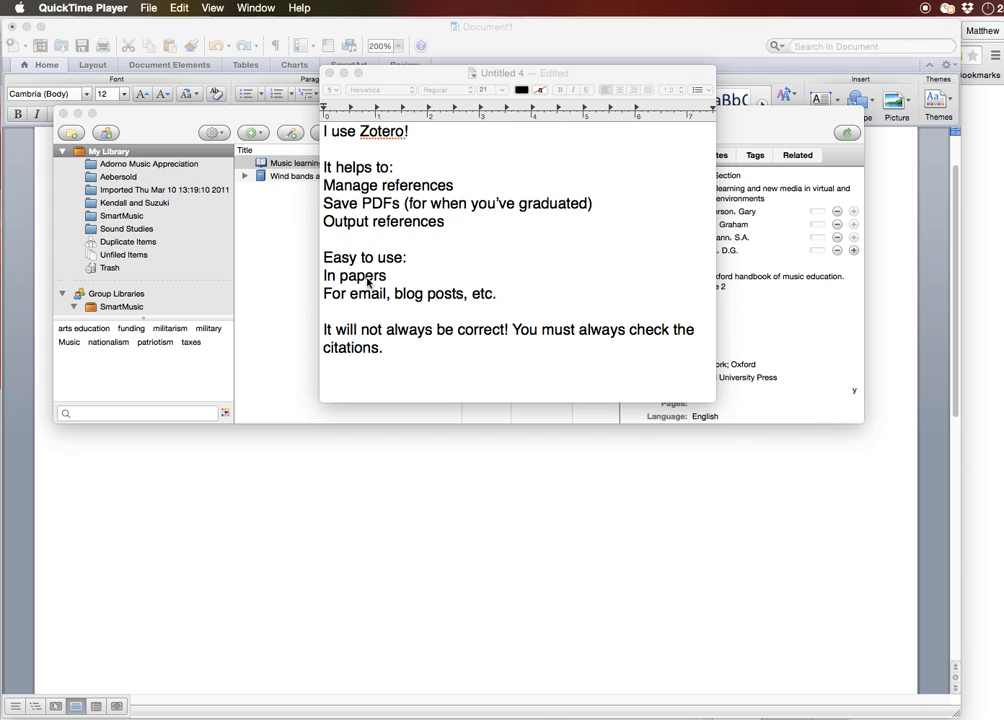
mouse_move(372, 283)
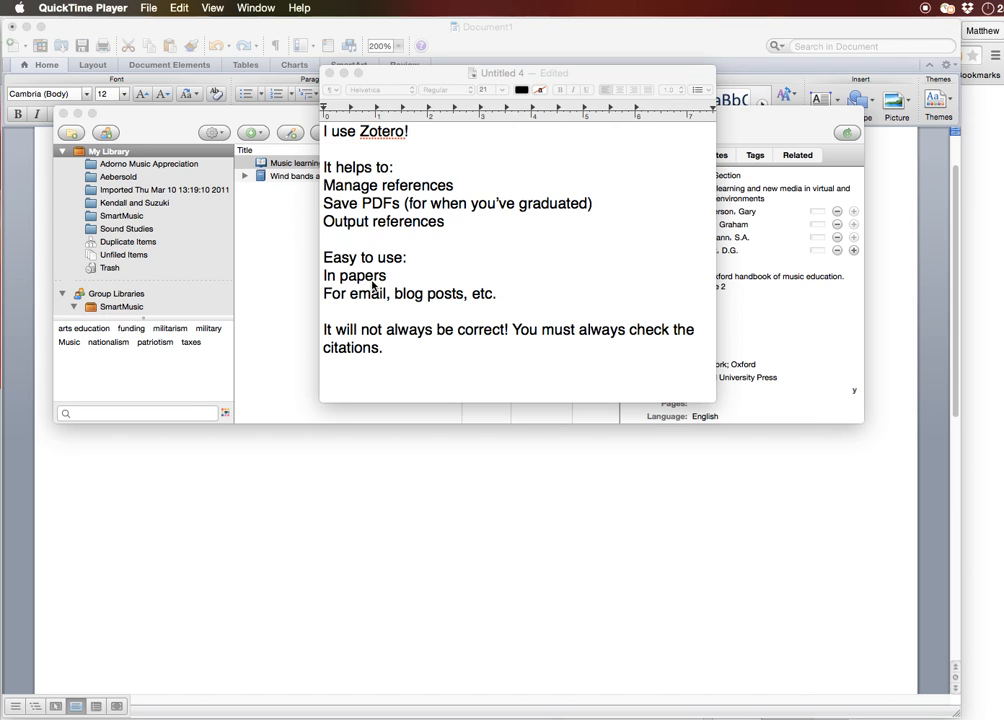
mouse_move(354, 288)
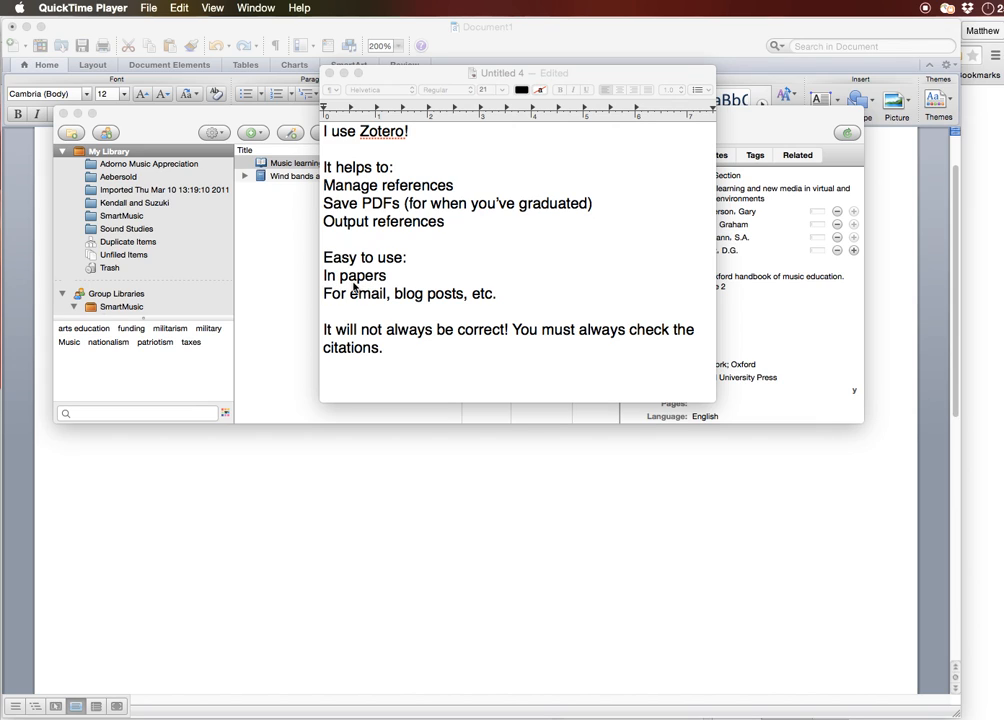
mouse_move(492, 302)
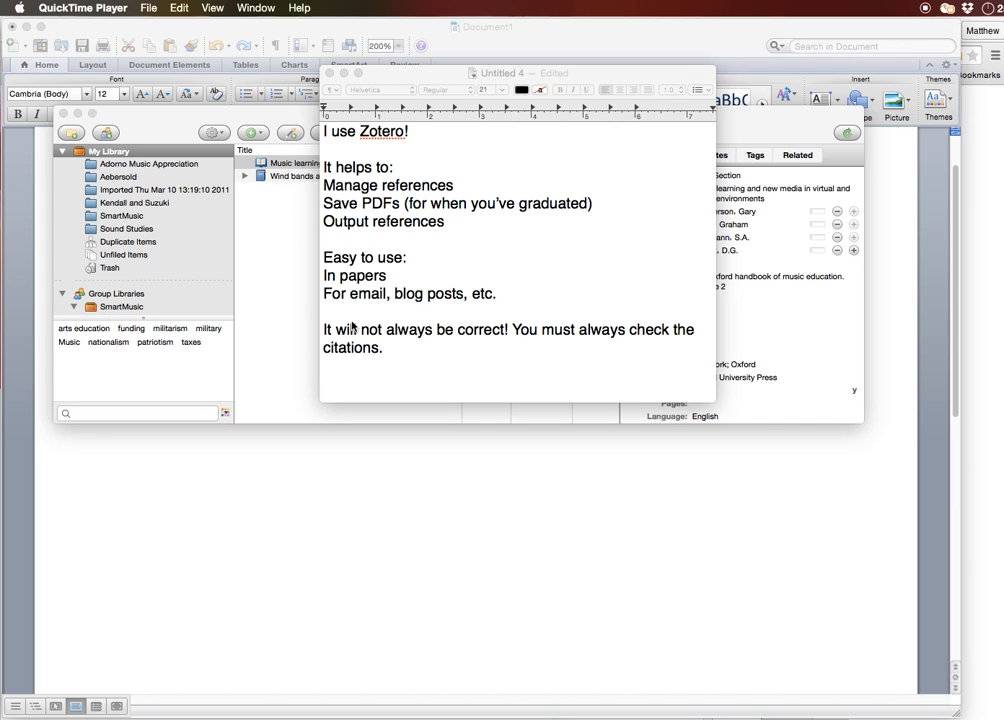
mouse_move(475, 340)
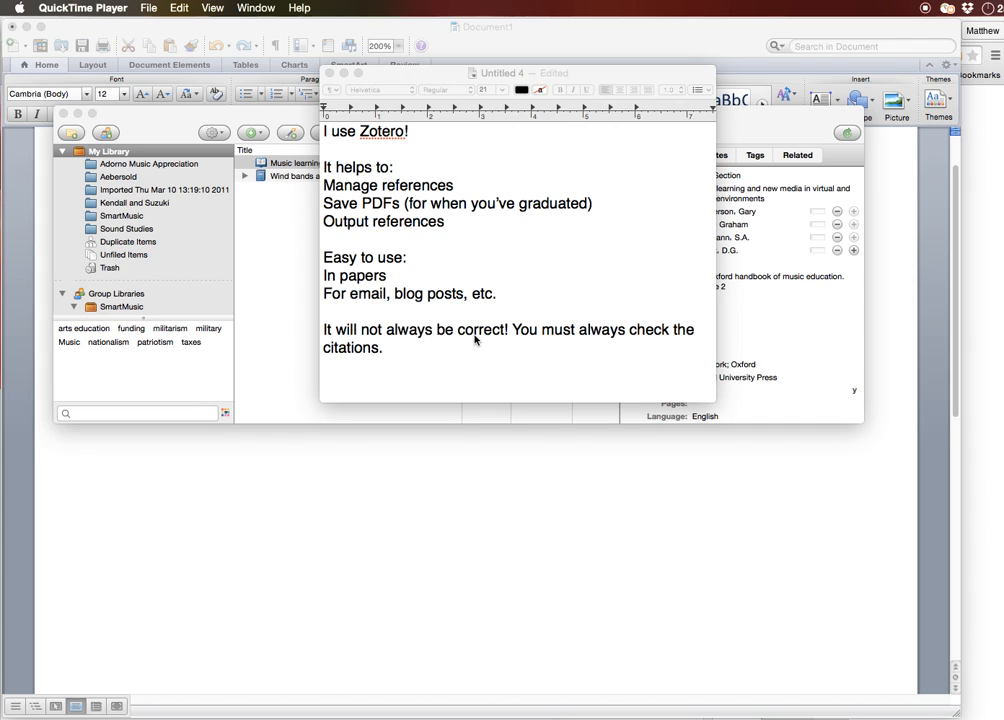
mouse_move(472, 365)
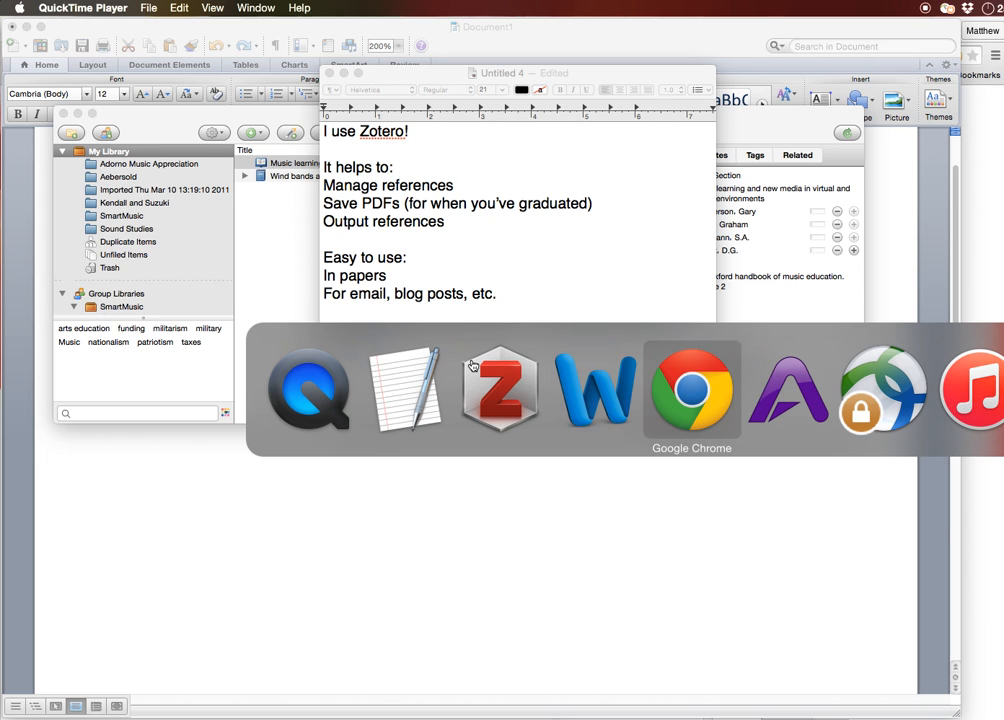
Browse the New York Times and WorldCat tabs, then return to the journal's table of contents
left_click(692, 388)
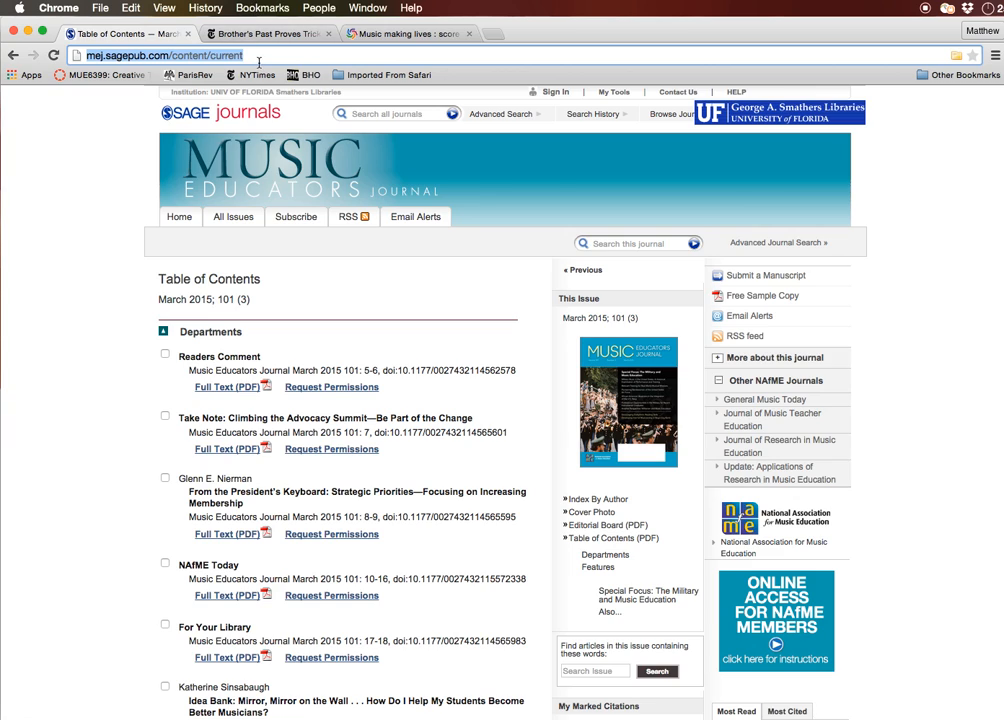
mouse_move(828, 68)
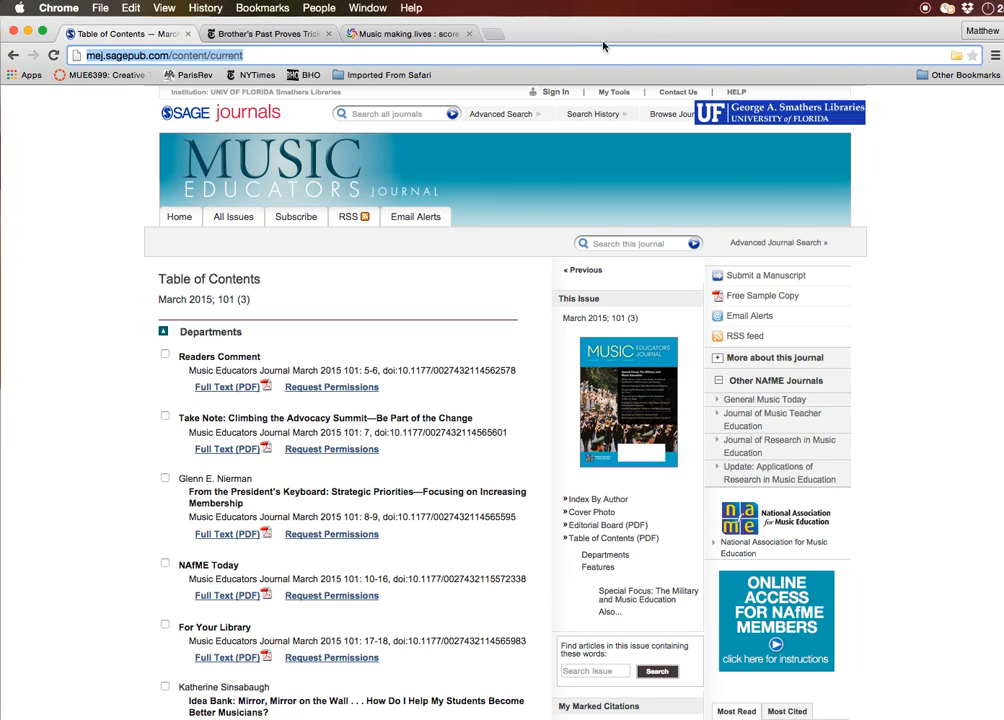
left_click(267, 33)
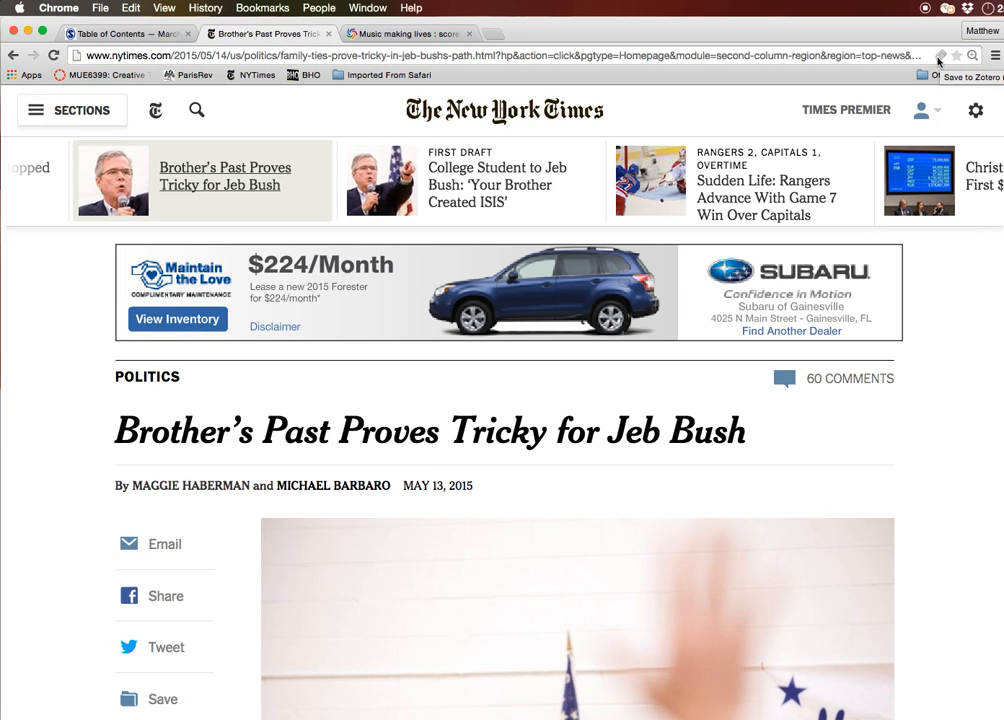
left_click(410, 33)
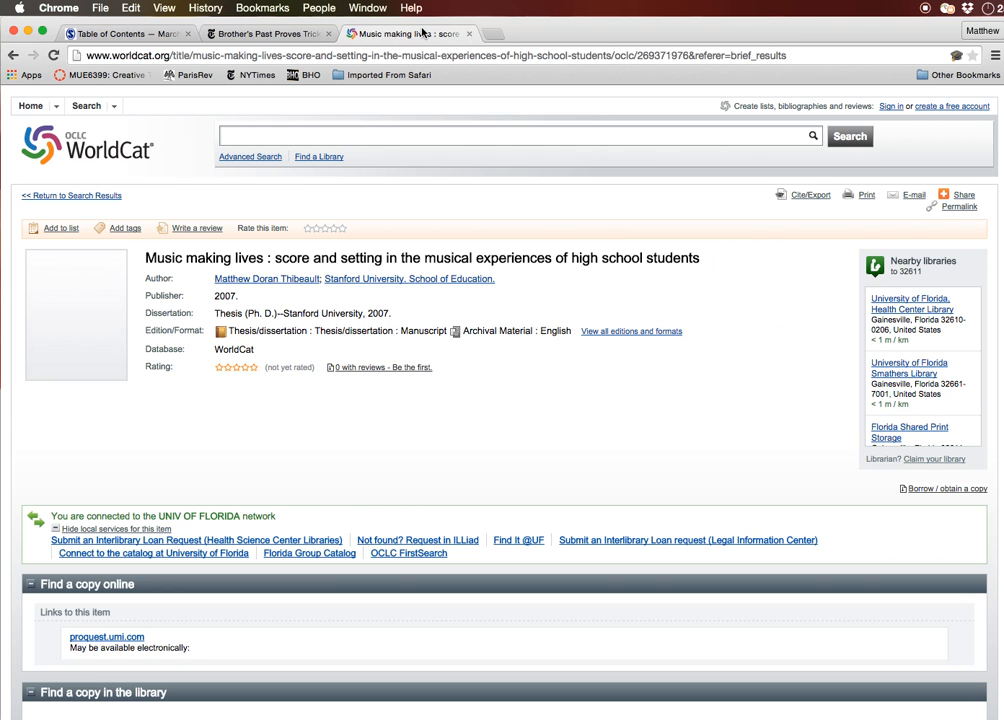
mouse_move(710, 100)
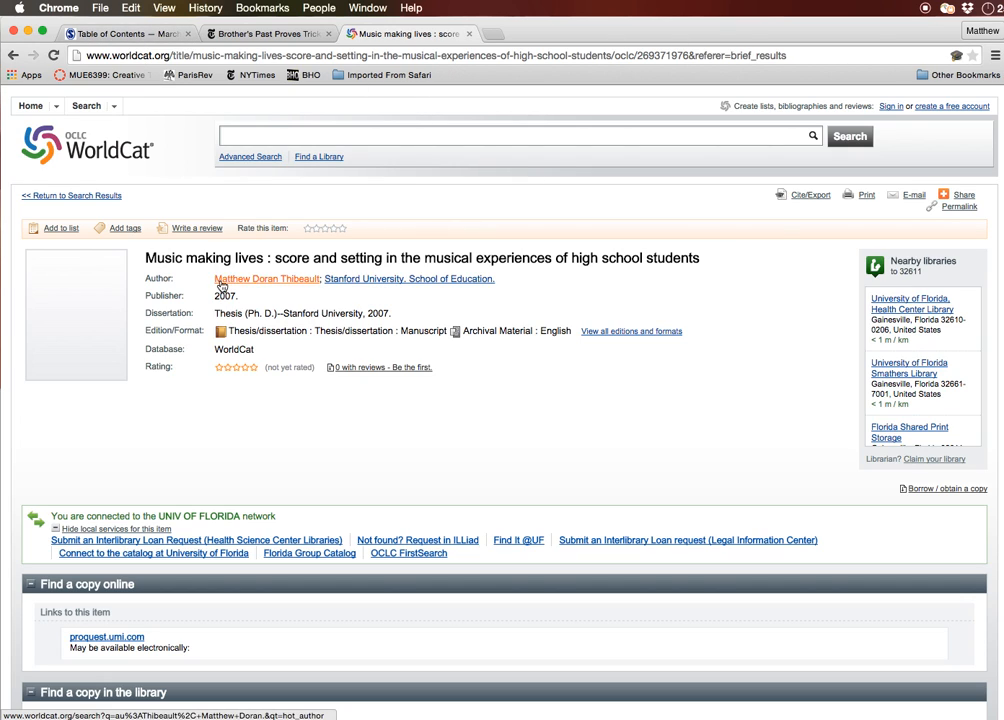
left_click(120, 33)
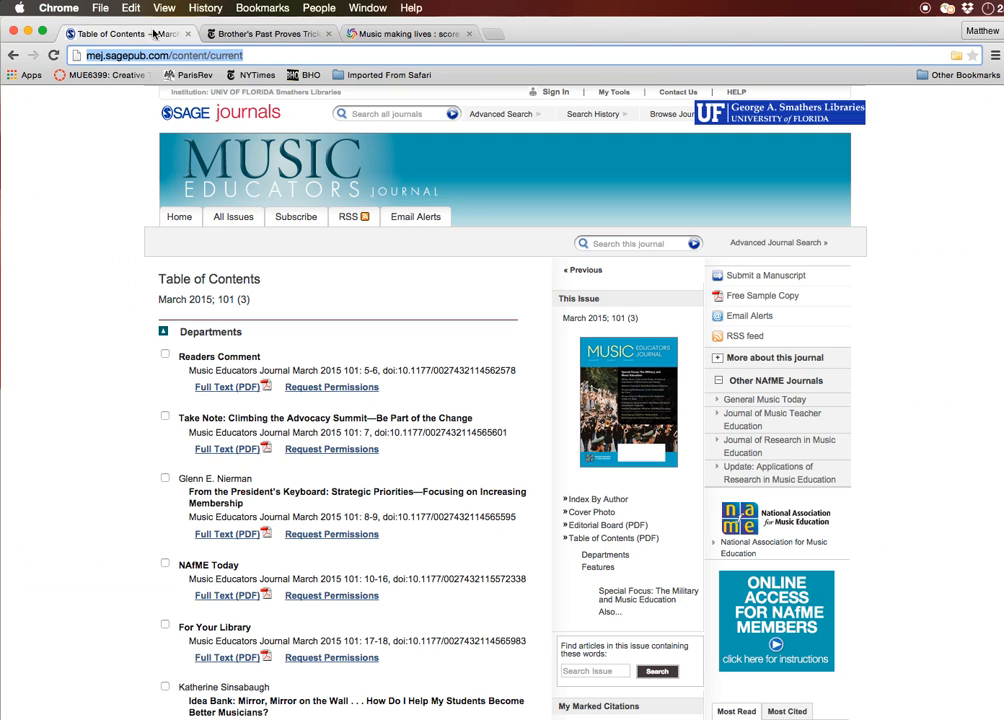
left_click(407, 33)
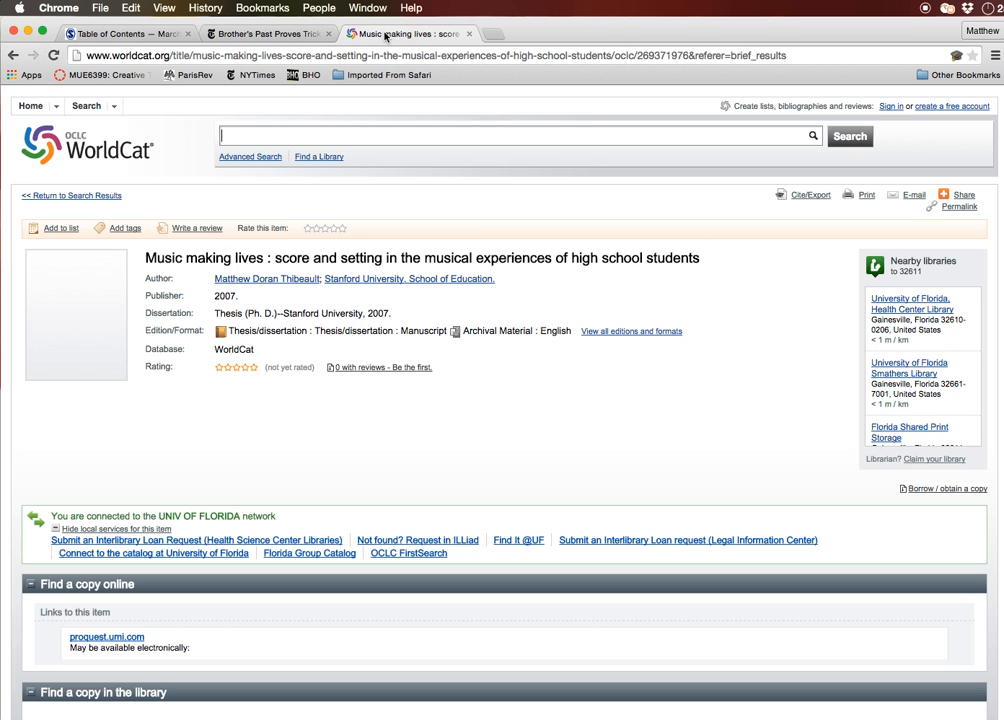
left_click(268, 33)
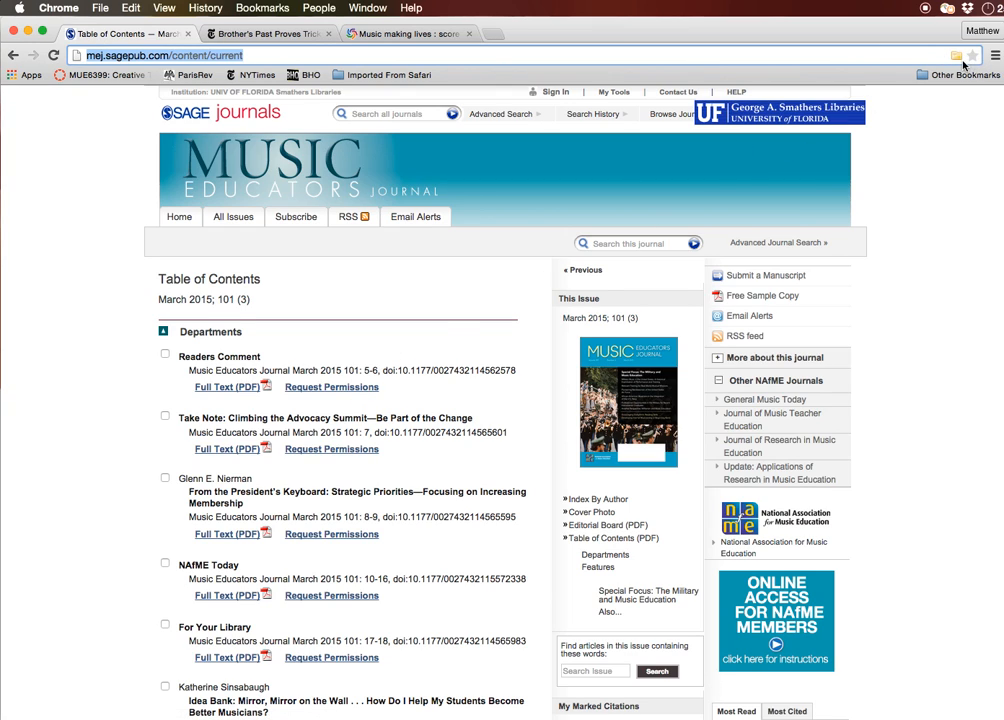
Save 'Another Perspective: Militarism and Music Education' to Zotero via the Item Selector
left_click(970, 55)
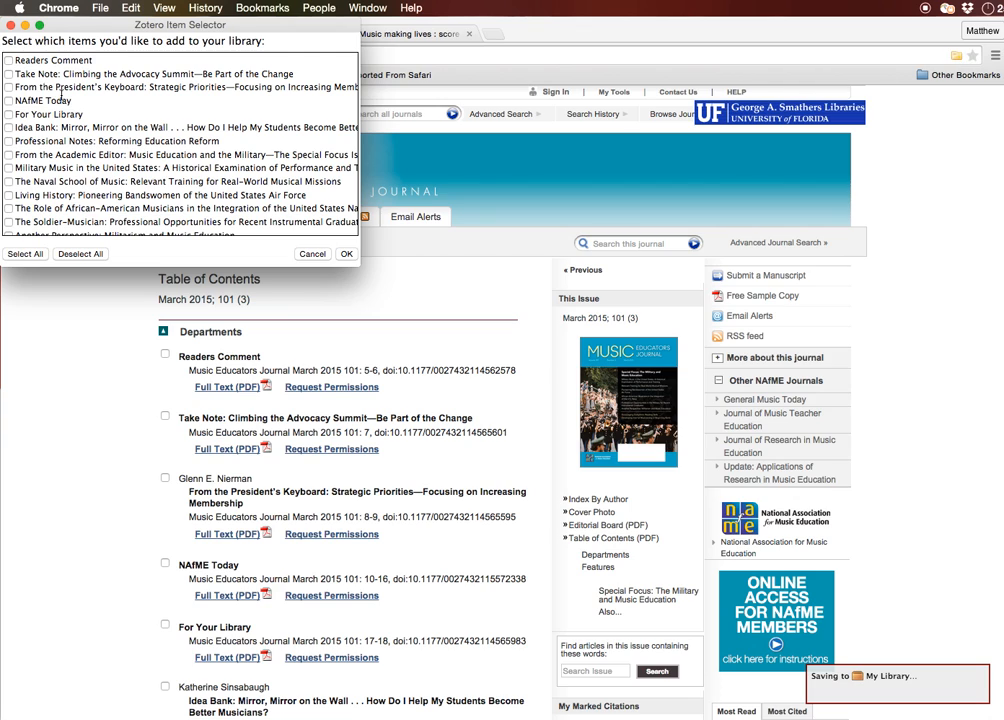
scroll("down", 3)
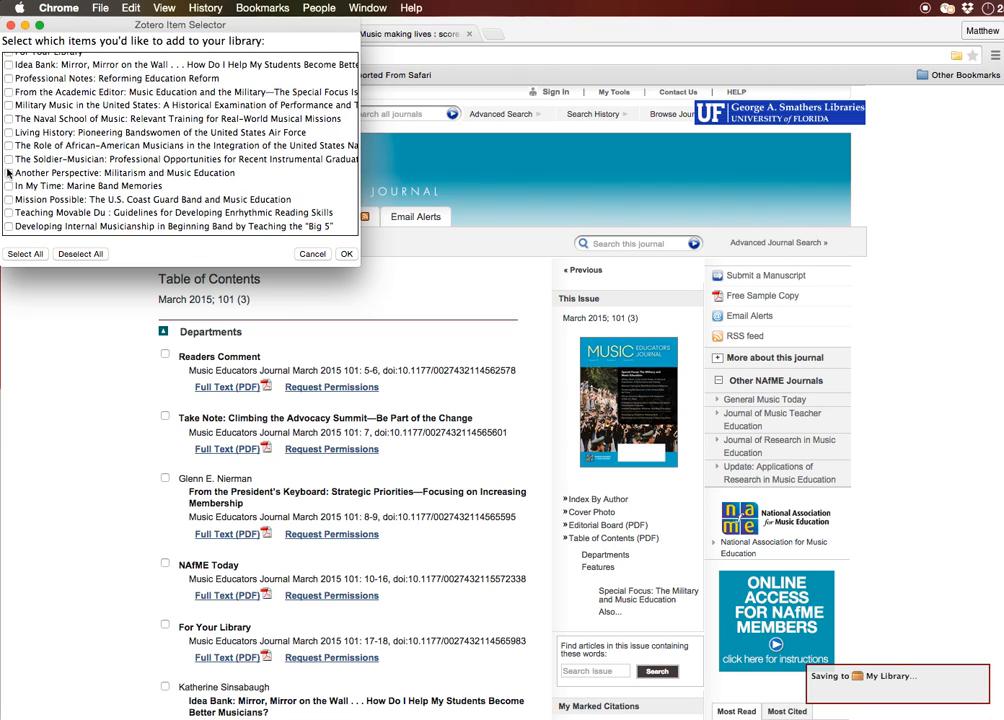
left_click(9, 172)
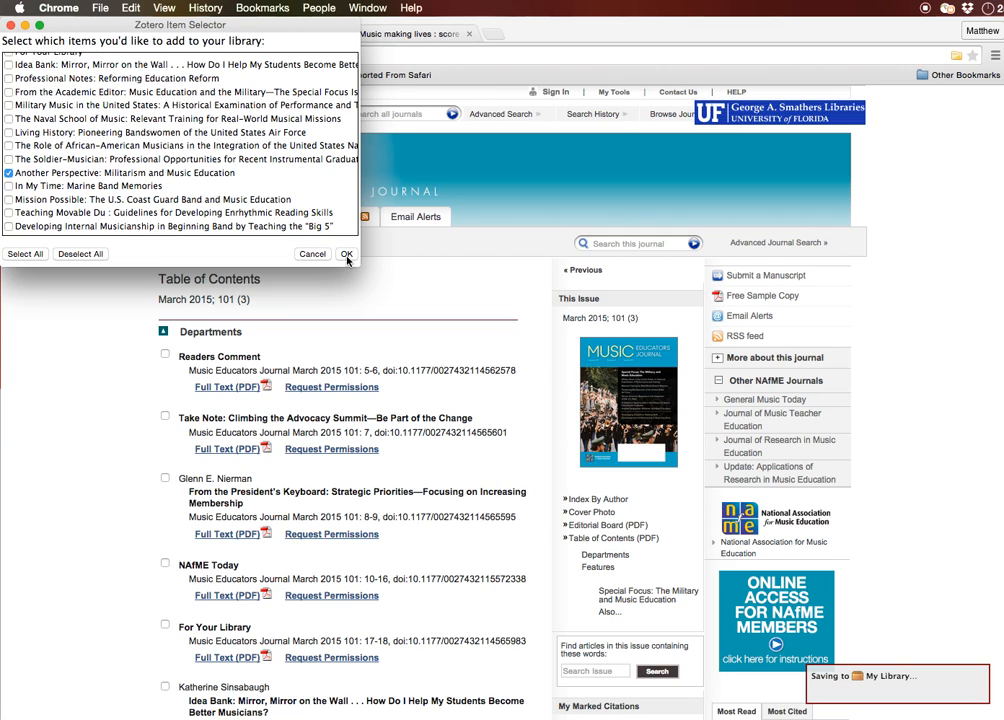
left_click(346, 253)
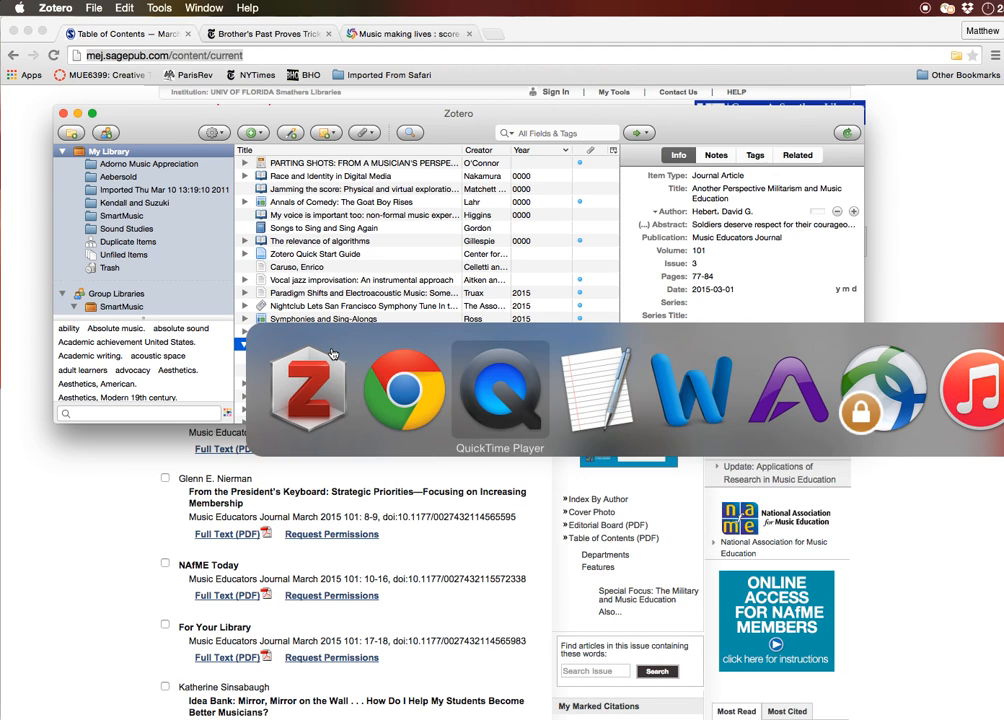
Drag Hebert's 2015 article from Zotero into the TextEdit notes as an APA reference
left_click(597, 390)
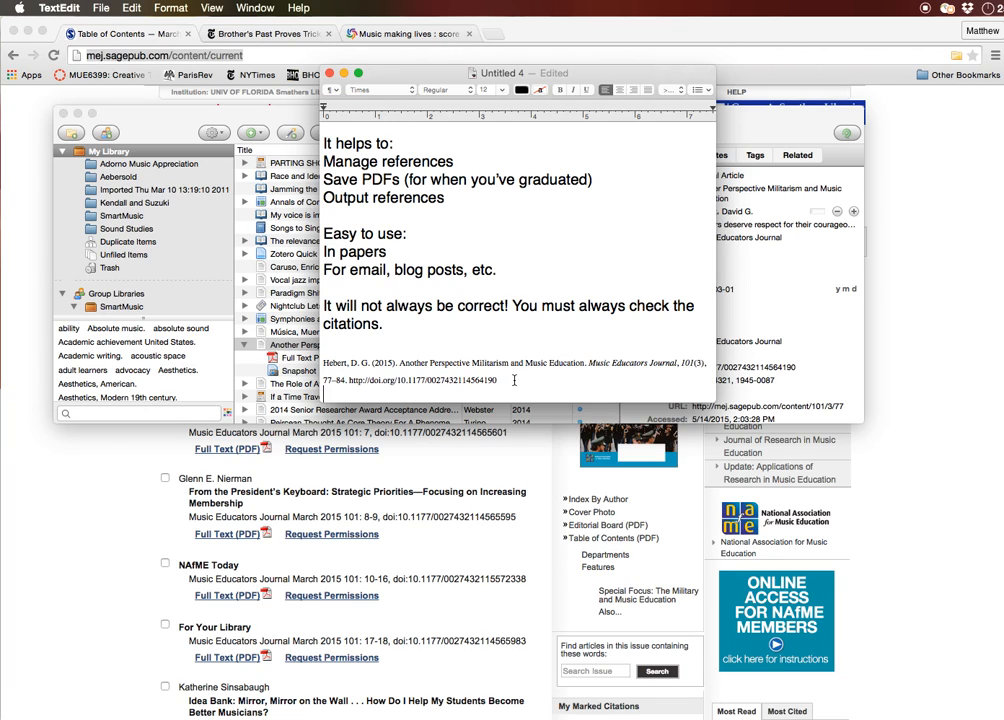
left_click_drag(323, 363, 497, 380)
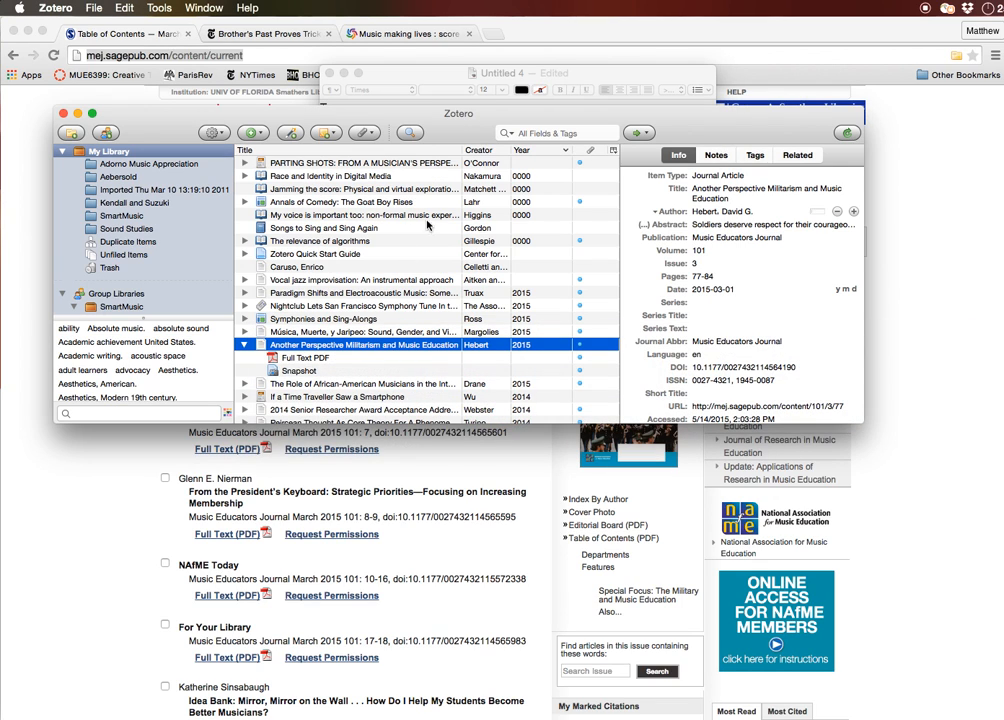
Search Zotero for 'webster', check its PDF, and drag the 2014 award address into TextEdit
left_click(557, 132)
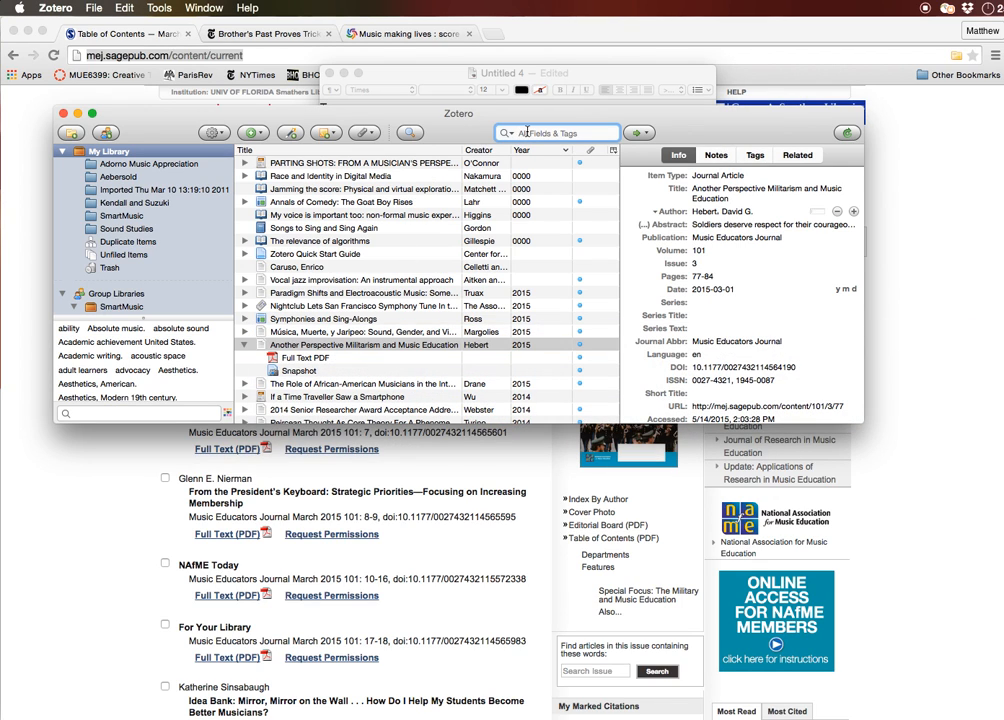
type("webster")
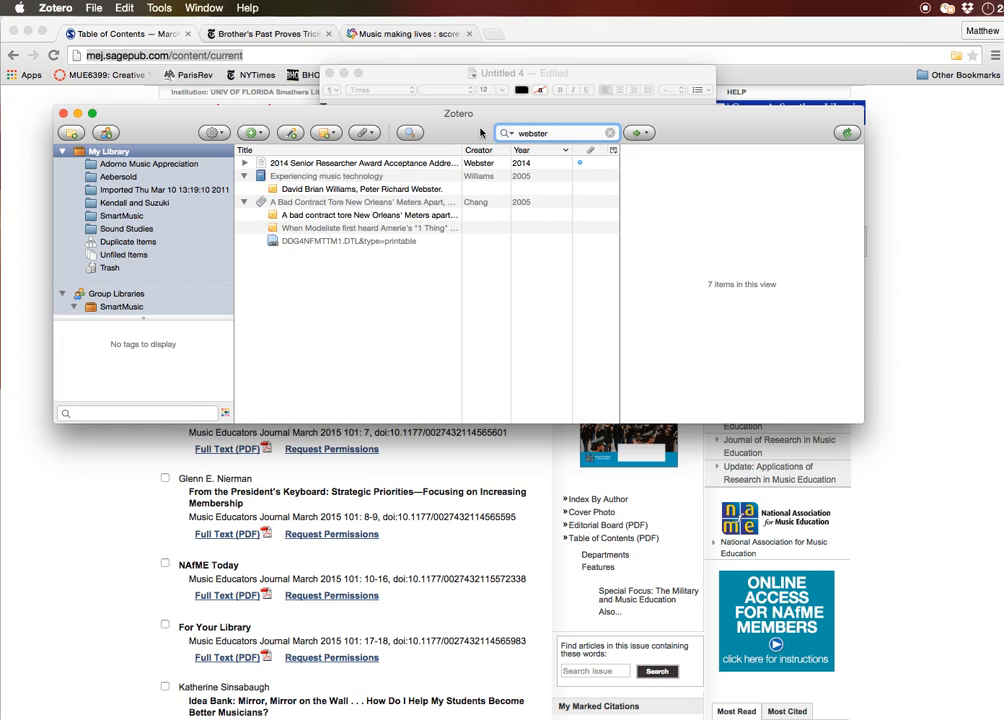
left_click(360, 162)
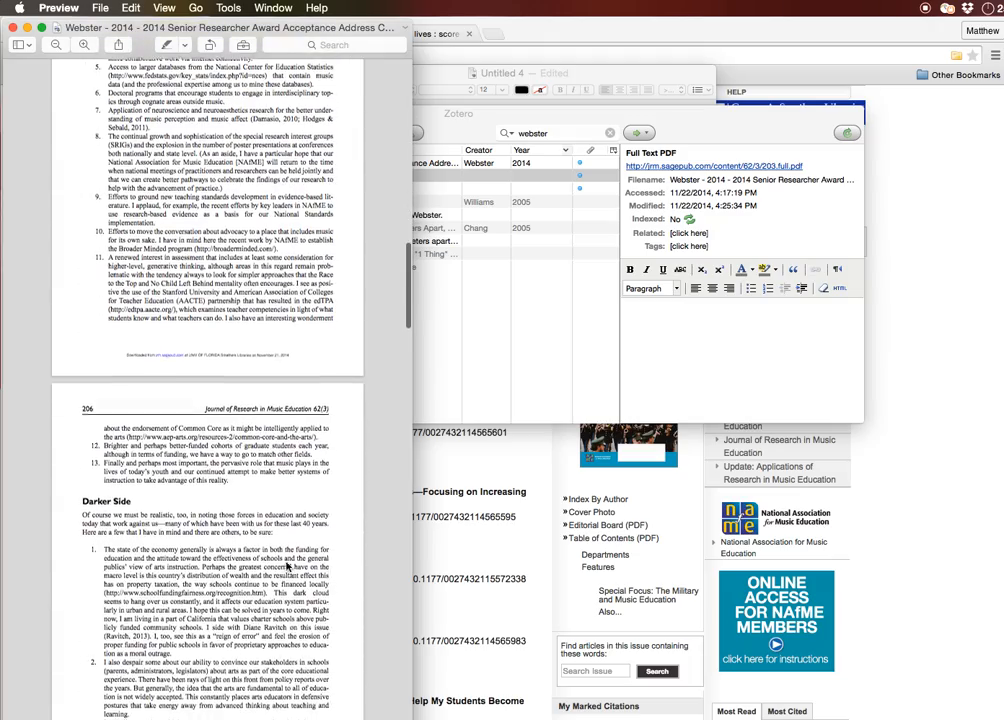
scroll("down", 3)
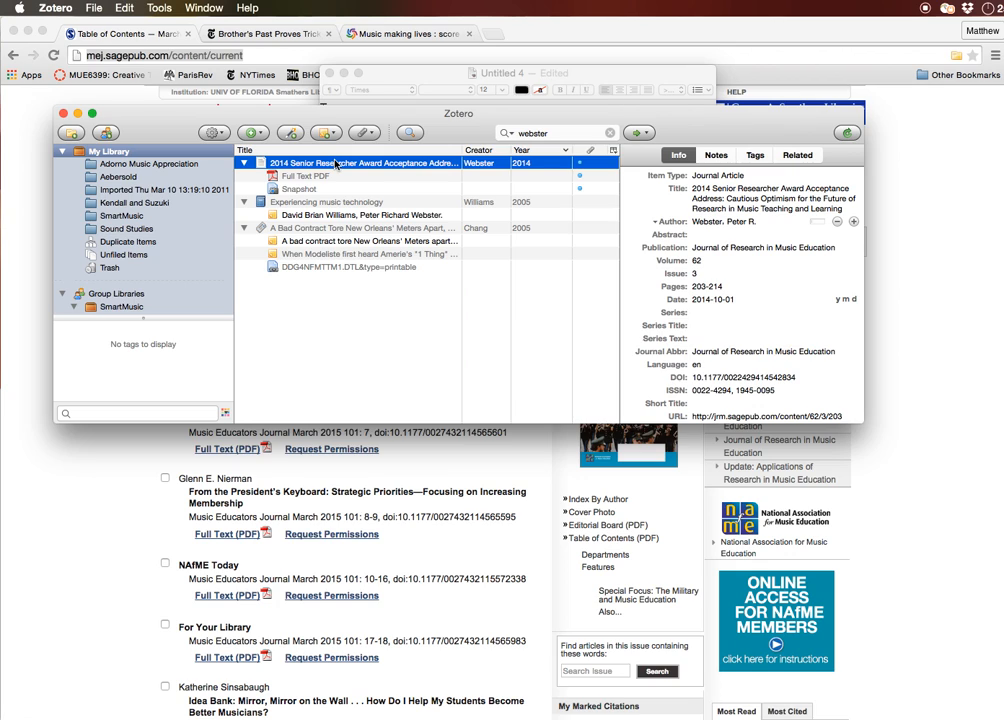
left_click(517, 72)
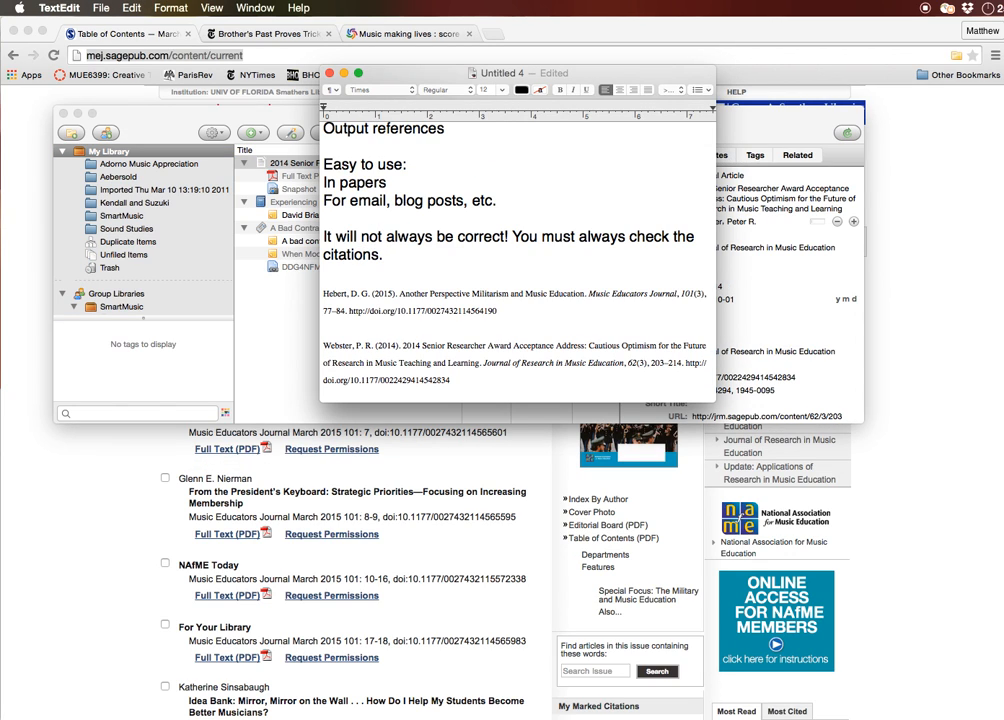
left_click(325, 378)
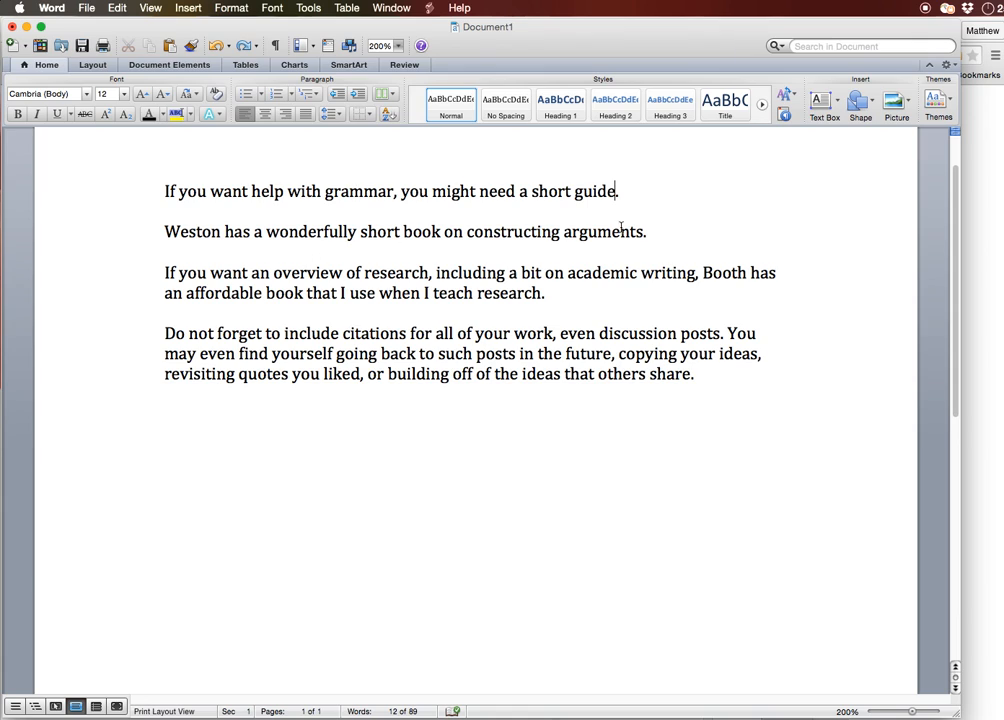
mouse_move(562, 289)
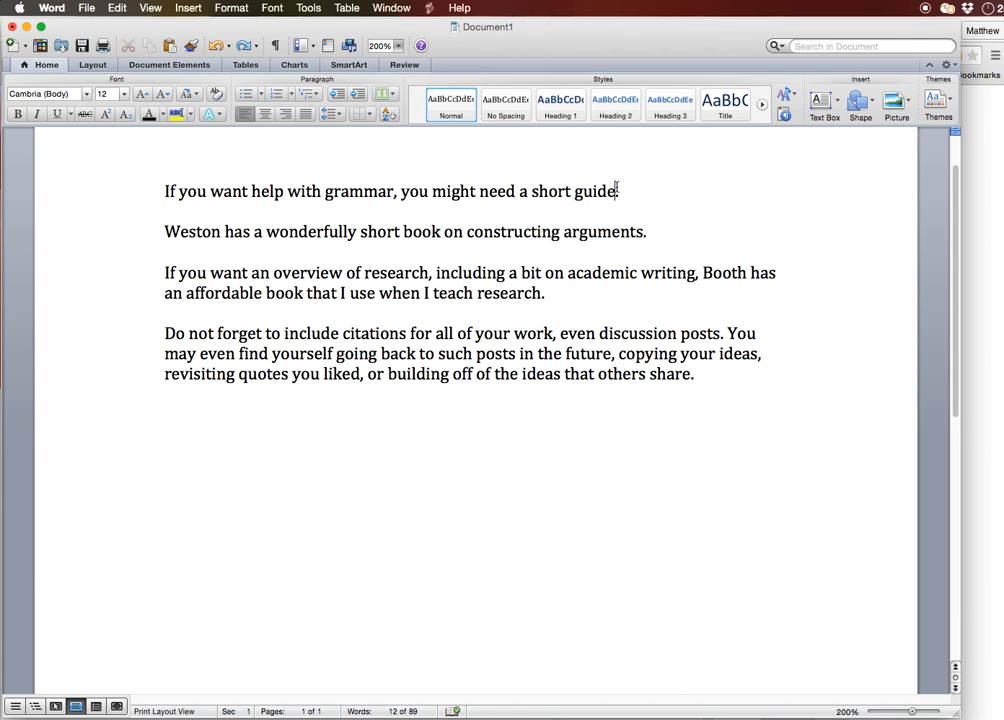
mouse_move(736, 219)
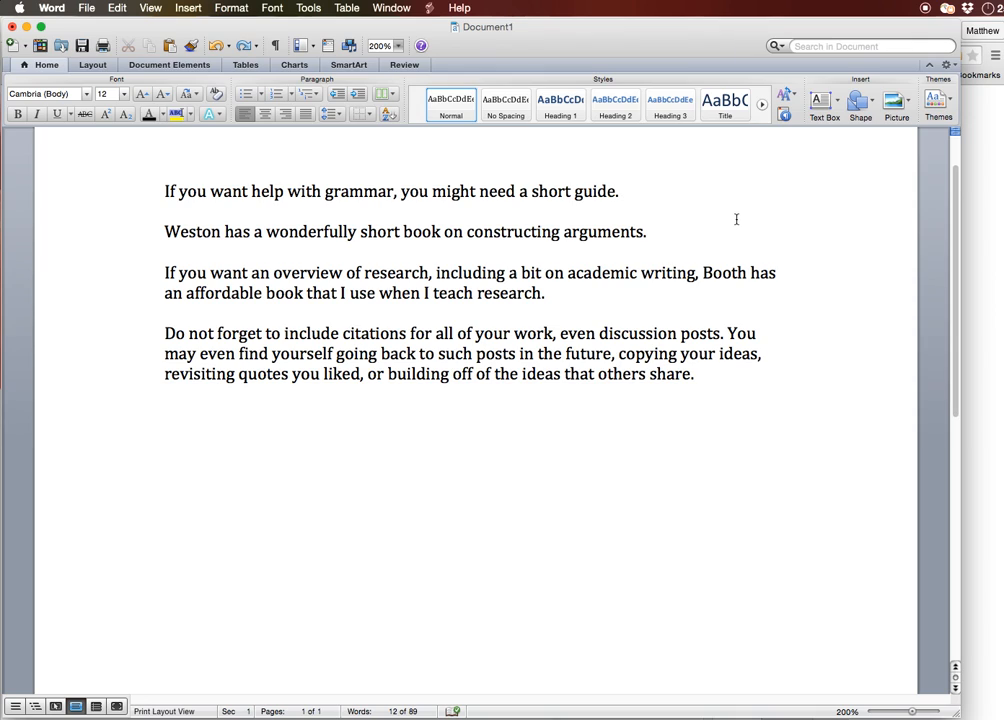
Insert a Zotero citation after 'short guide' using Scripts > Zotero > Add Citation
left_click(617, 191)
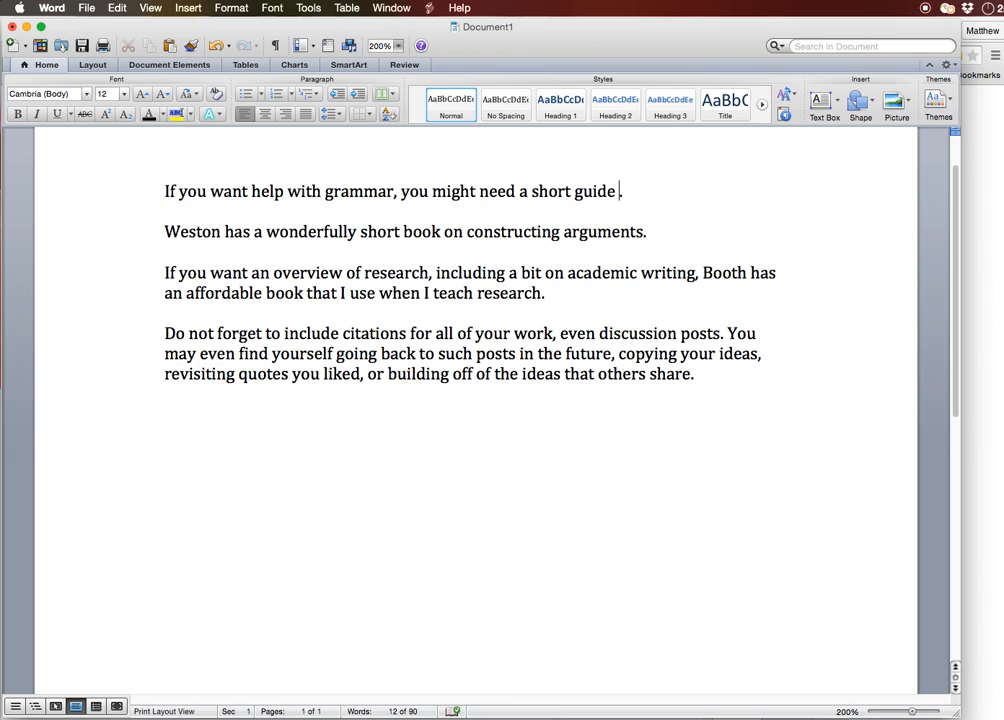
left_click(428, 8)
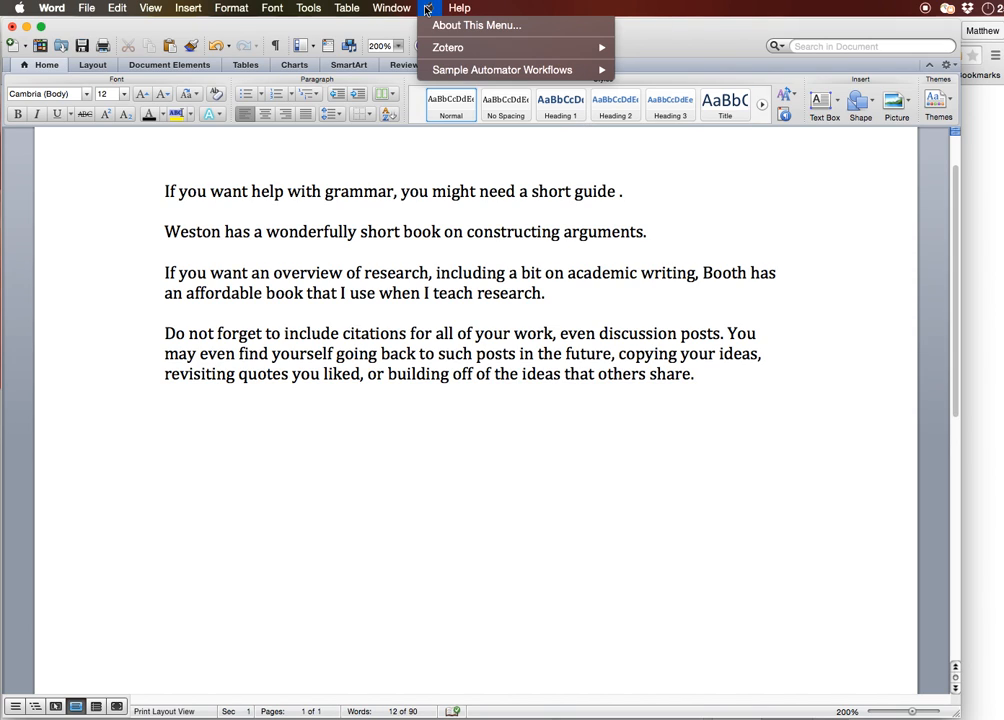
mouse_move(448, 47)
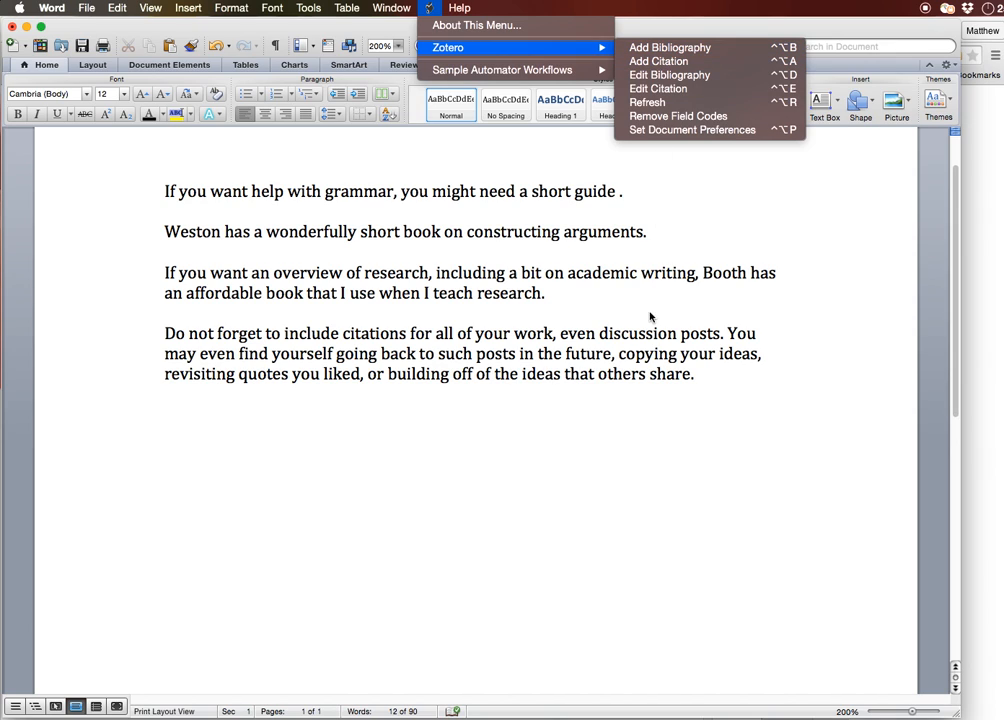
left_click(658, 61)
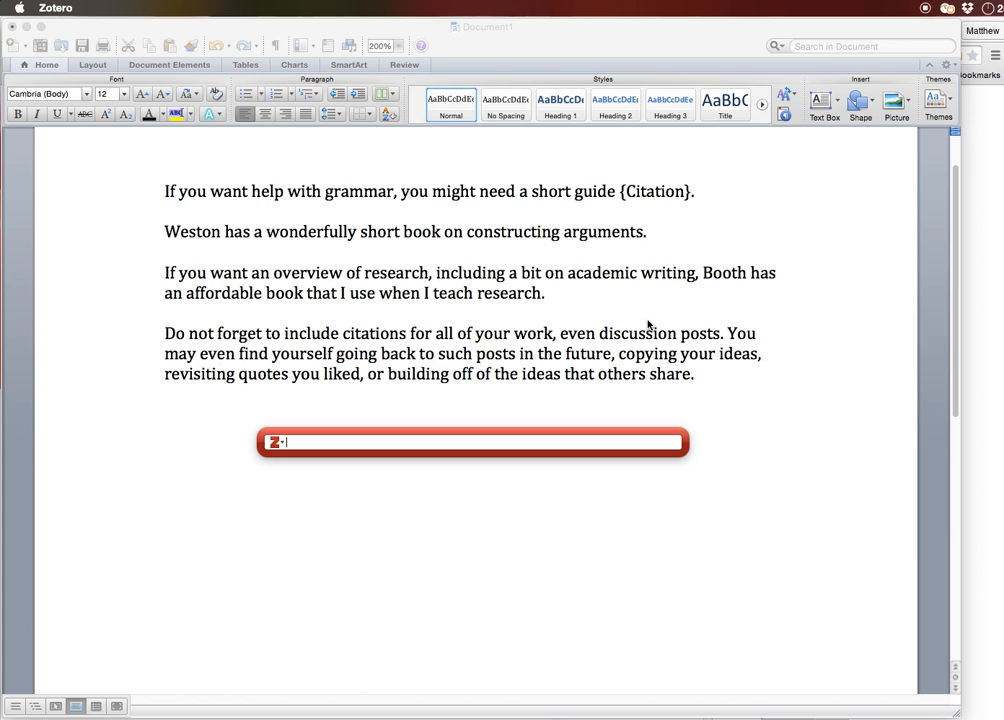
Search 'style' and cite Williams's 2008 Style: The Basics of Clarity and Grace
type("style")
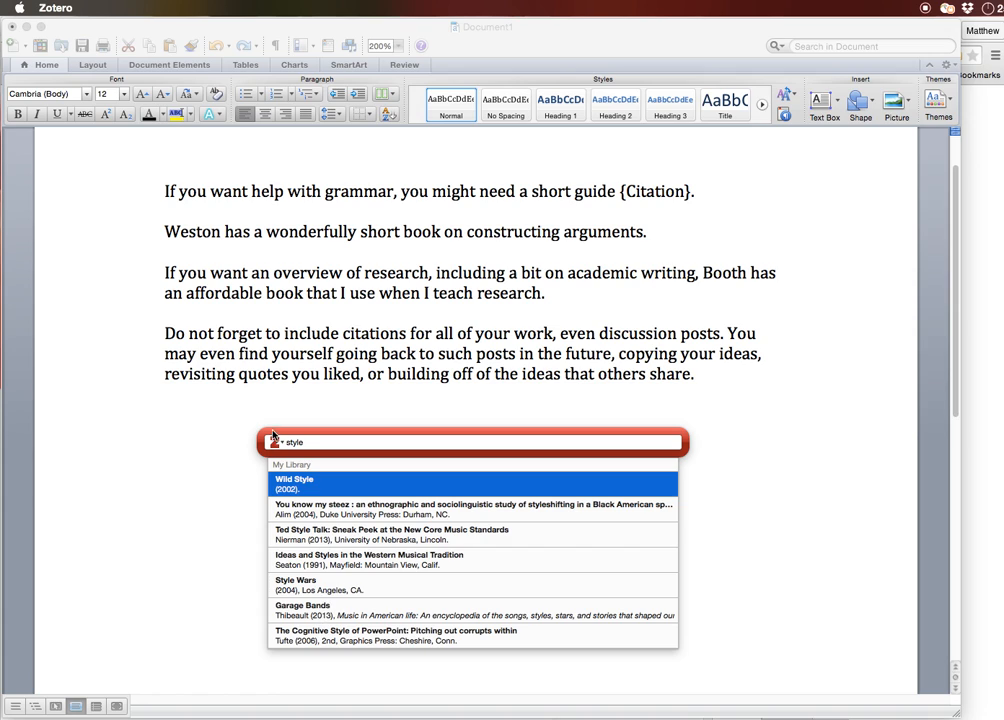
scroll("down", 3)
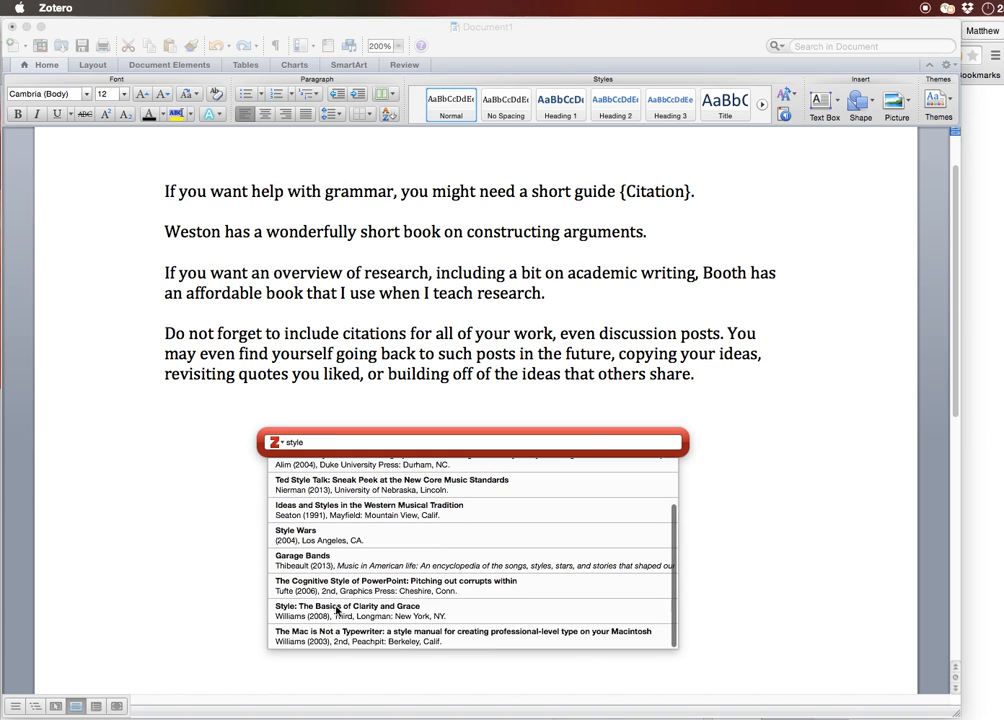
left_click(347, 610)
type("w")
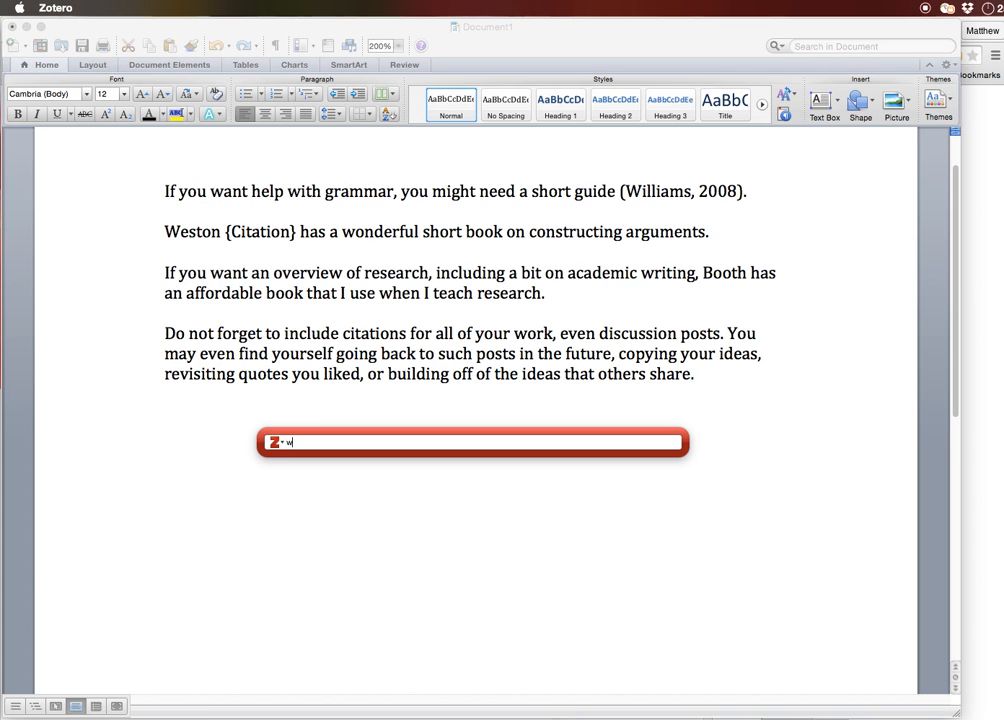
Add the Weston 2008 citation with Suppress Author ticked so only the year shows
type("eston, 2008")
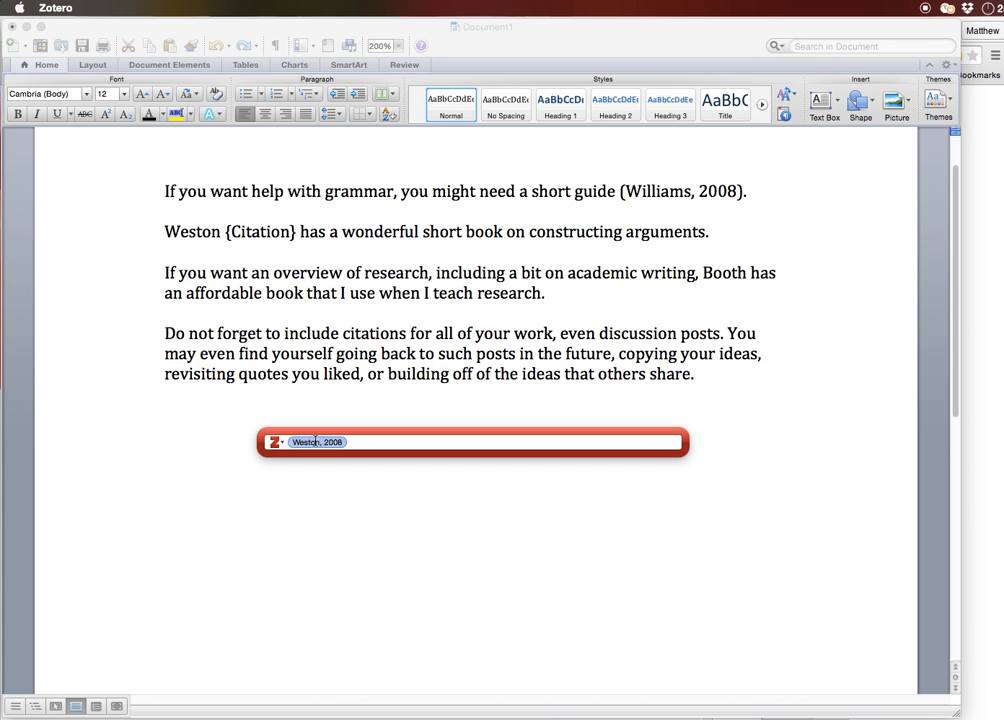
left_click(318, 441)
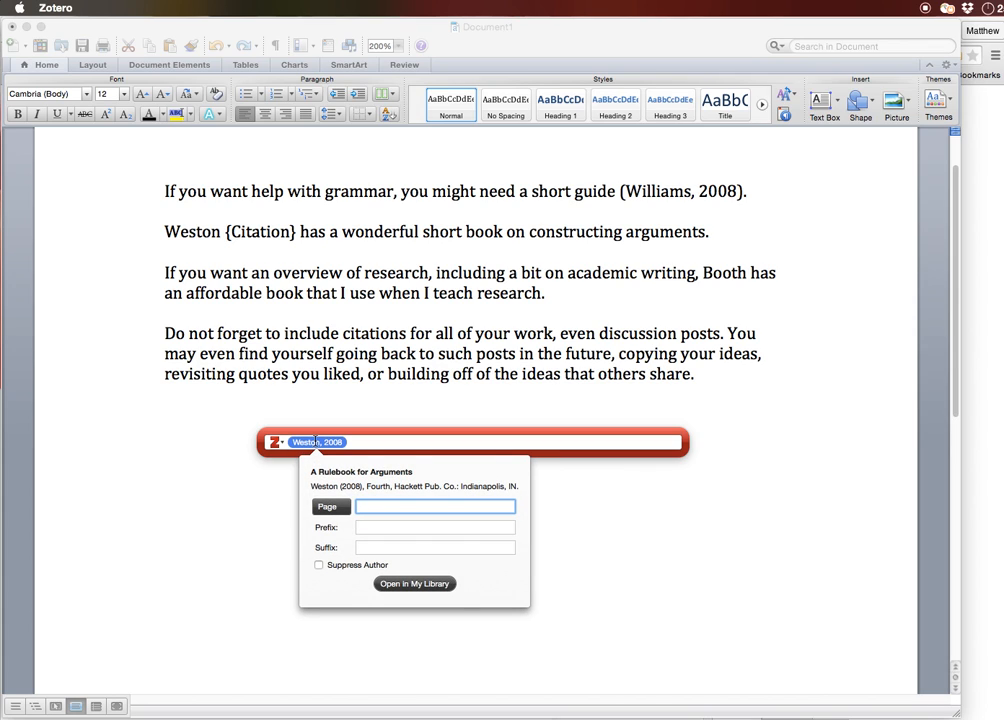
left_click(319, 565)
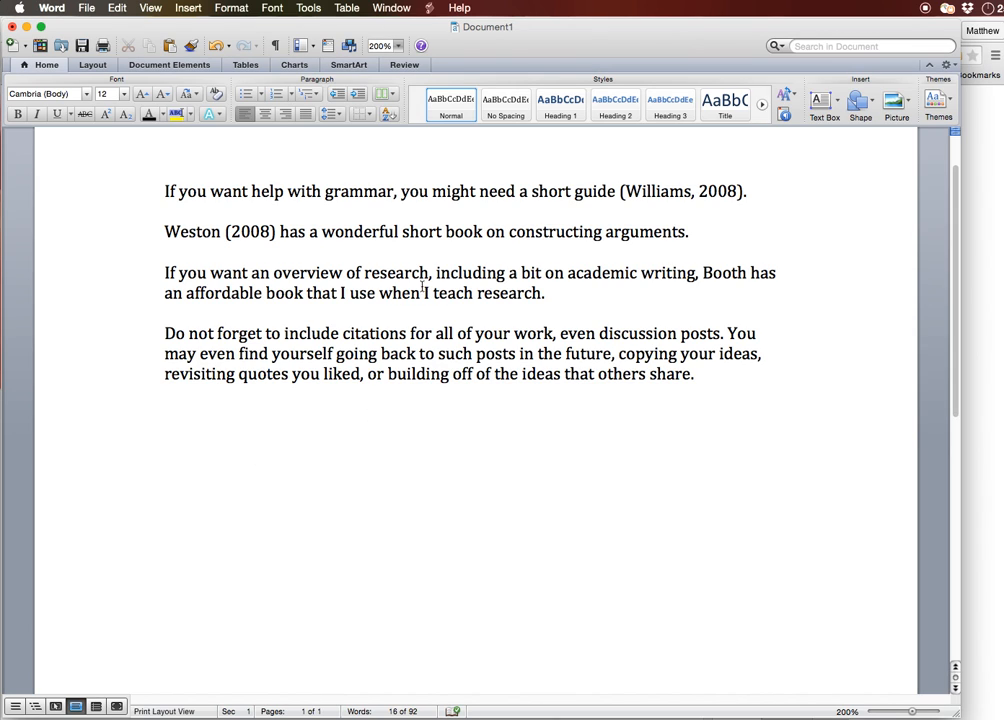
Cite Booth et al. 2008 at page 54 right after 'Booth'
left_click(546, 293)
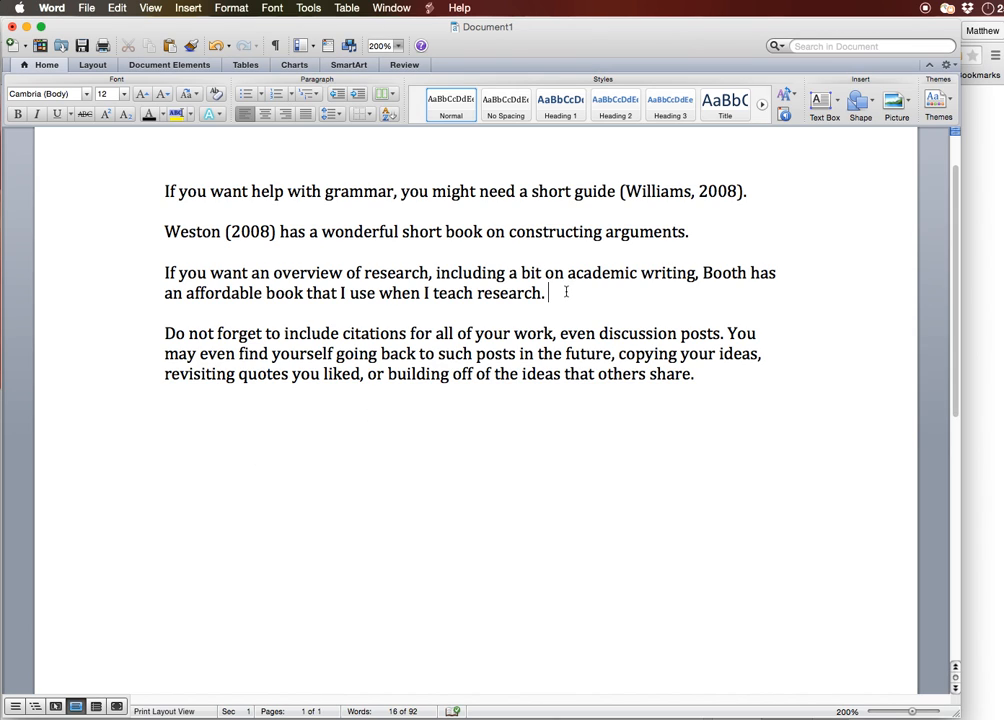
left_click(747, 272)
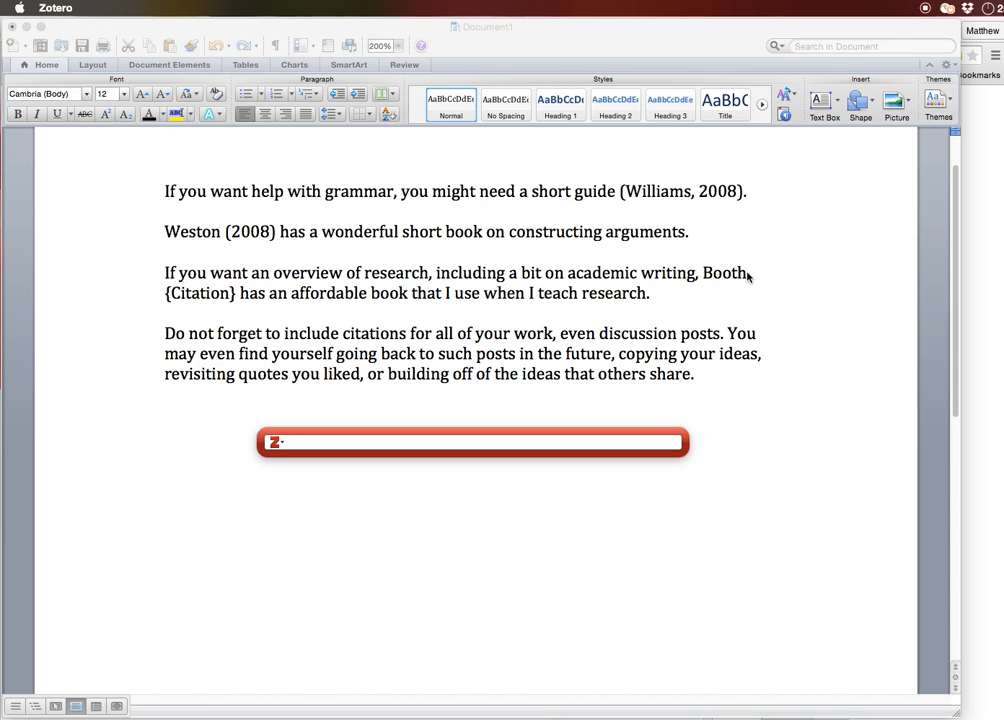
type("booth et al., 2008")
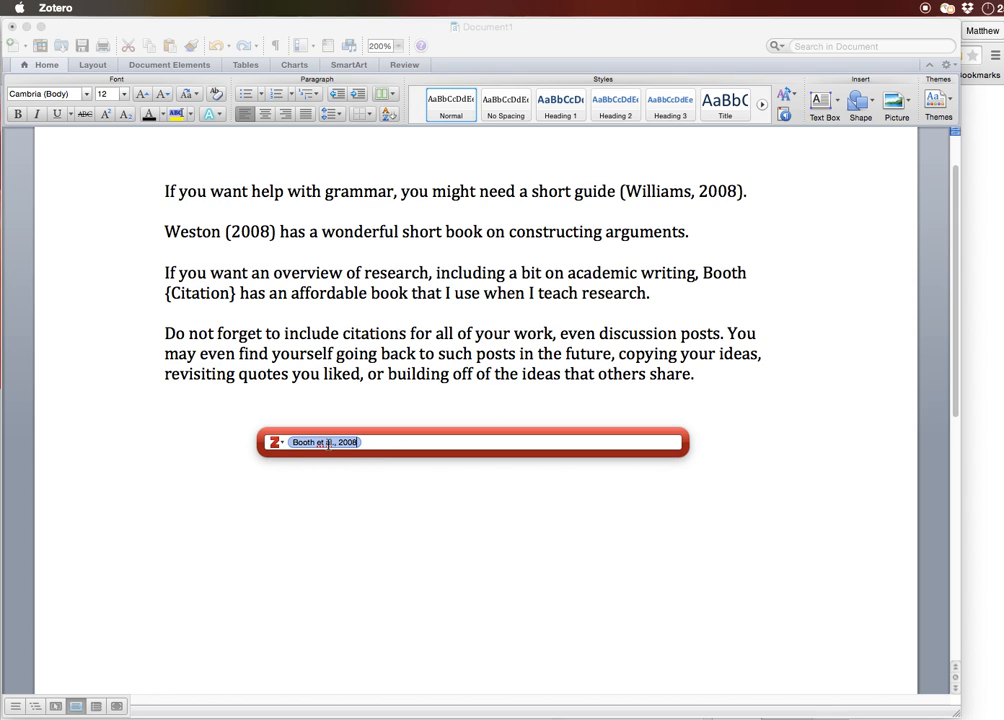
left_click(323, 442)
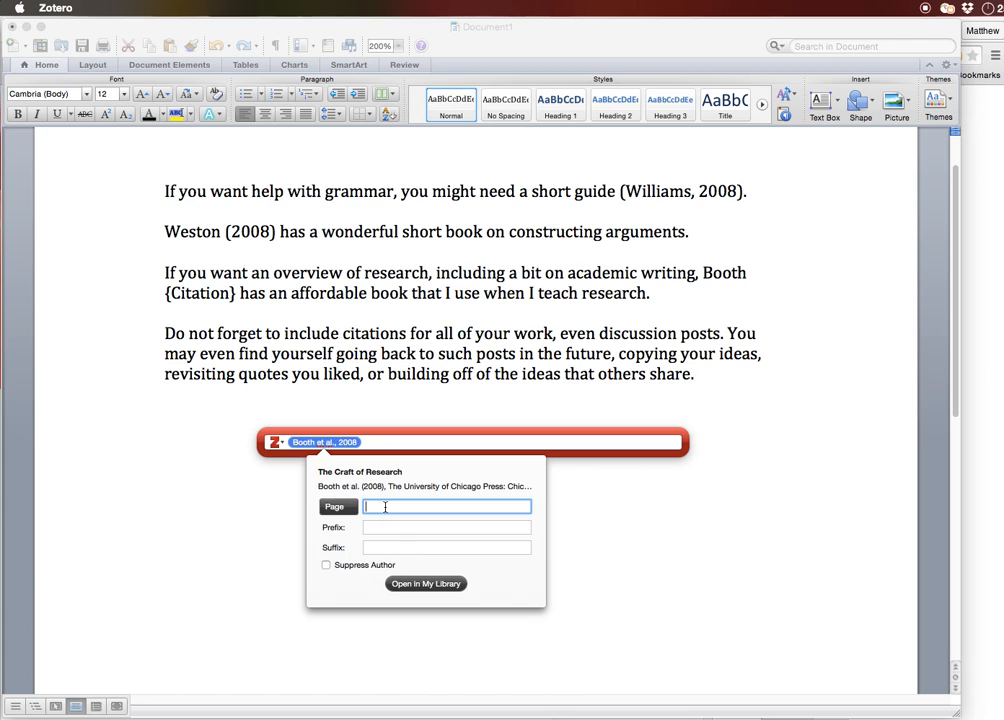
type("54")
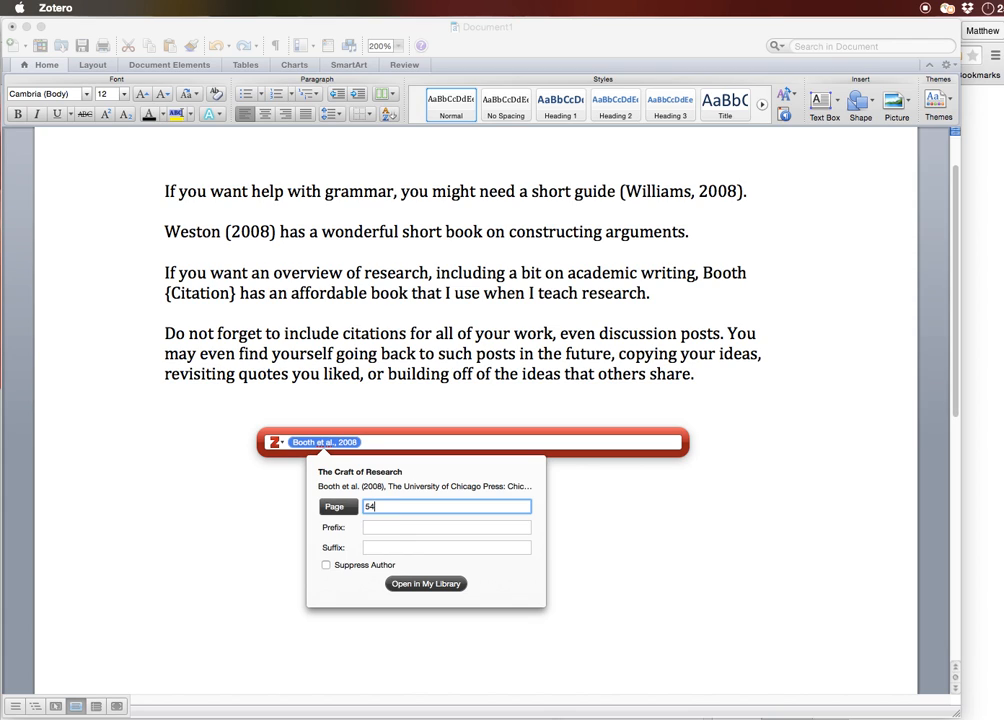
mouse_move(350, 558)
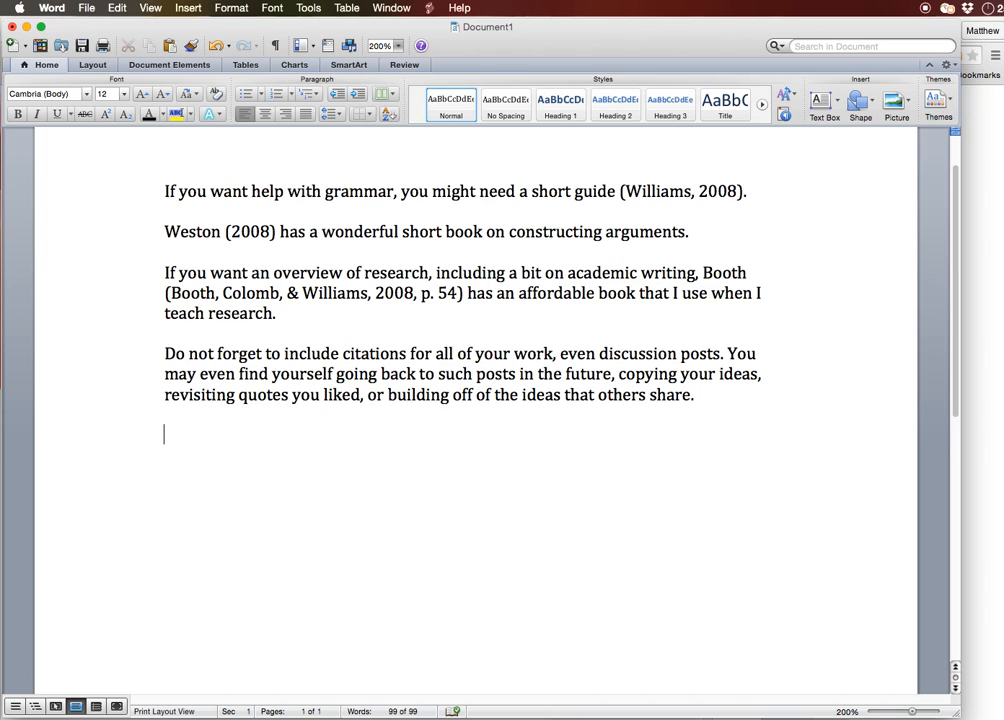
Type a 'References' heading and insert the Zotero bibliography below it
type("R")
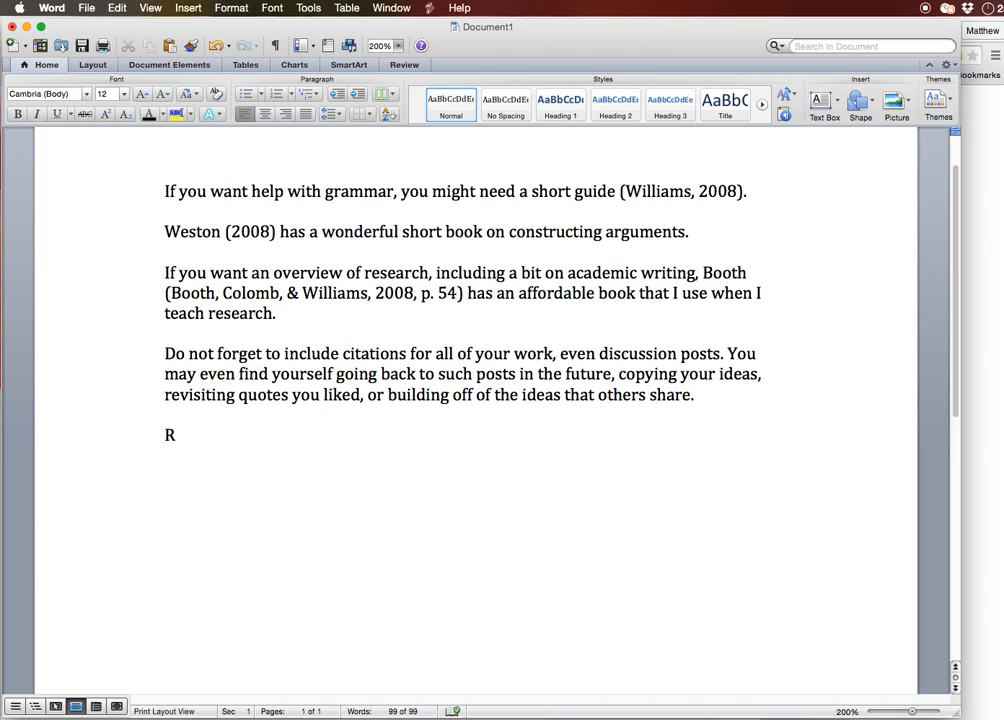
type("eferences")
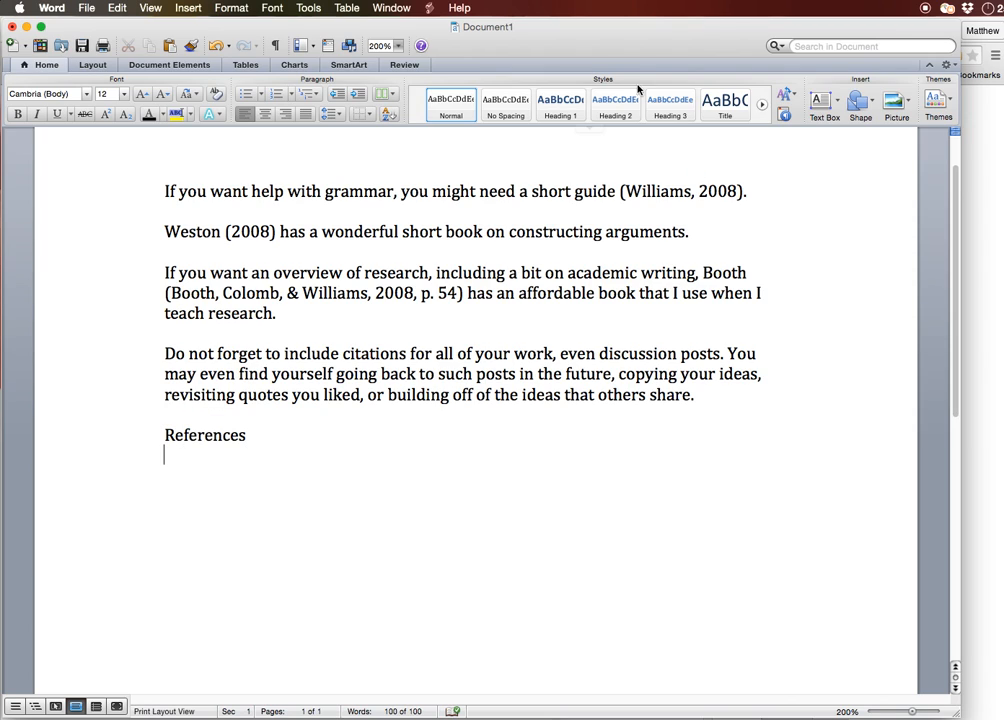
left_click(429, 8)
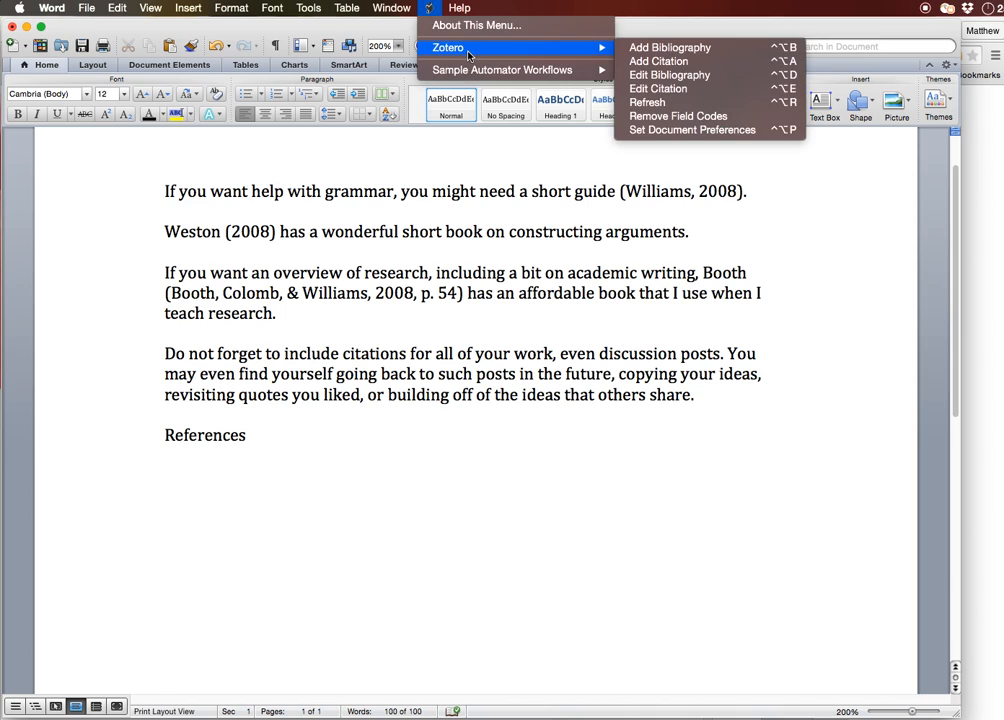
left_click(669, 47)
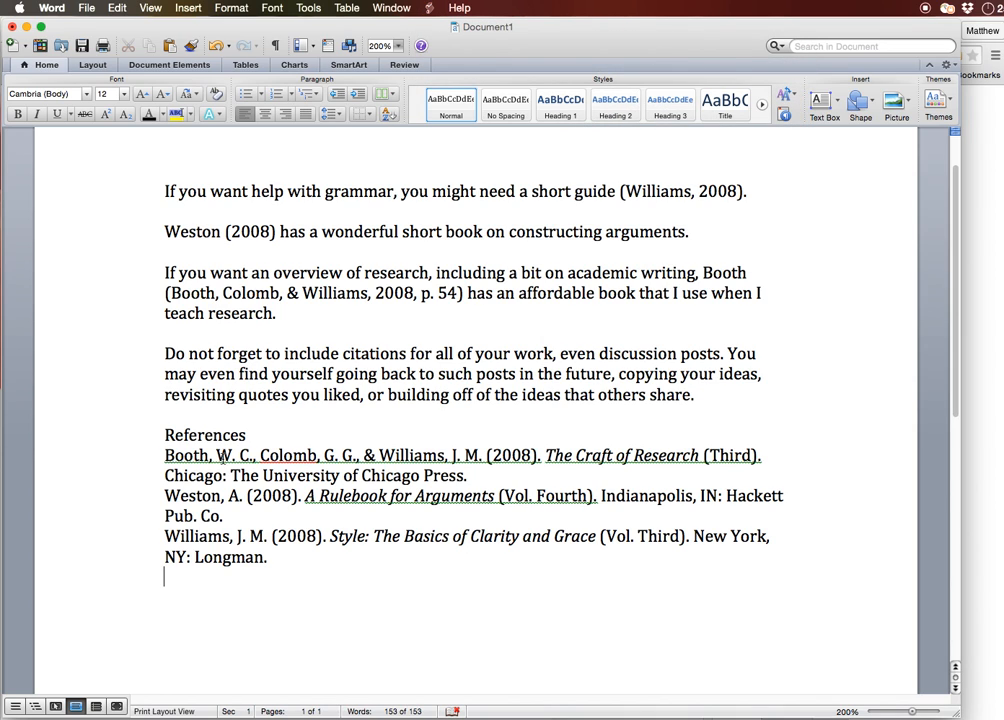
mouse_move(311, 553)
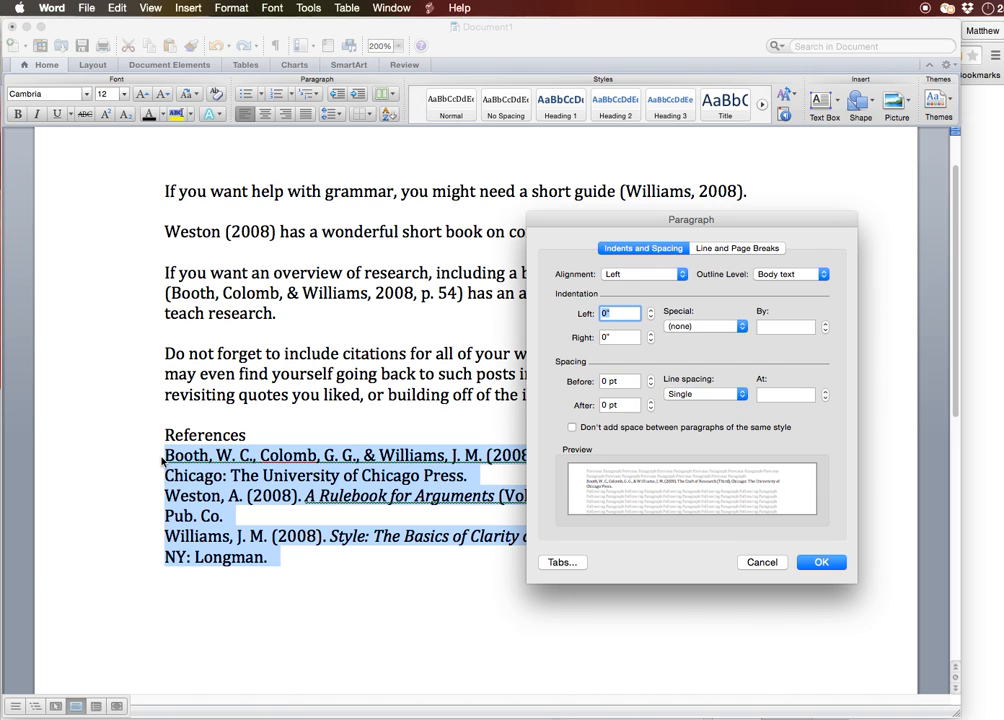
Apply a Hanging special indent to the Booth, Weston and Williams entries
left_click(703, 326)
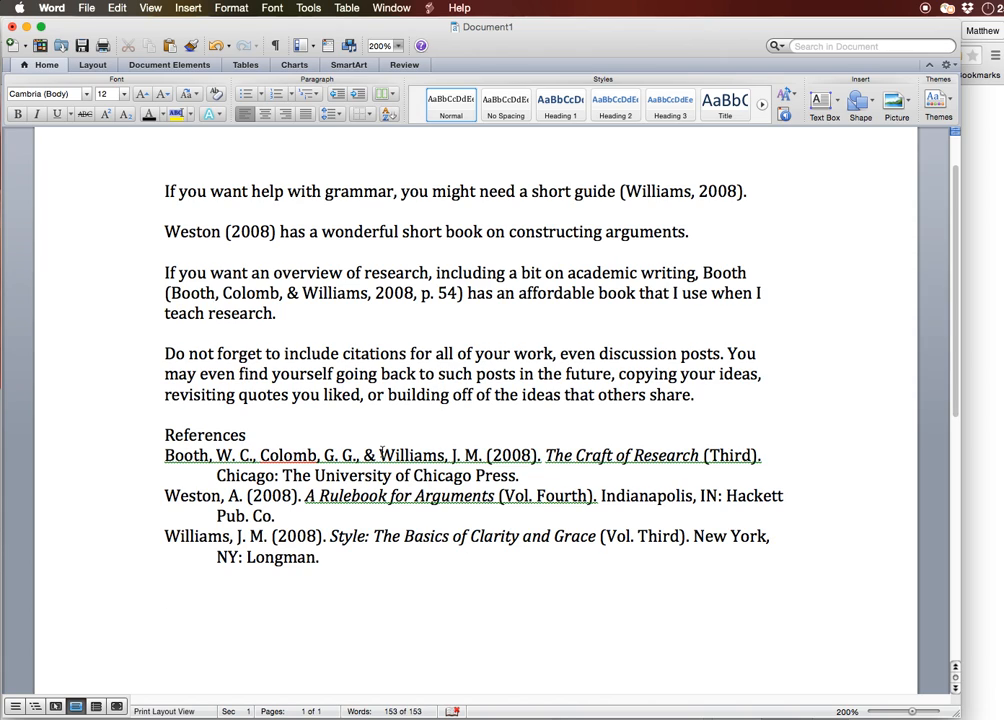
mouse_move(663, 438)
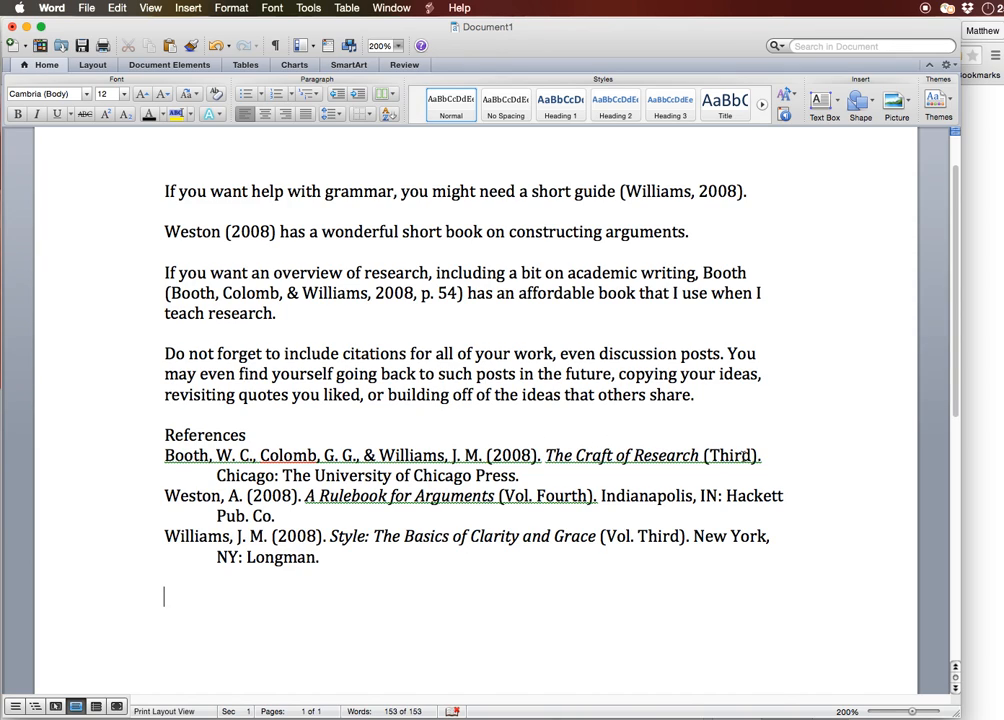
mouse_move(586, 490)
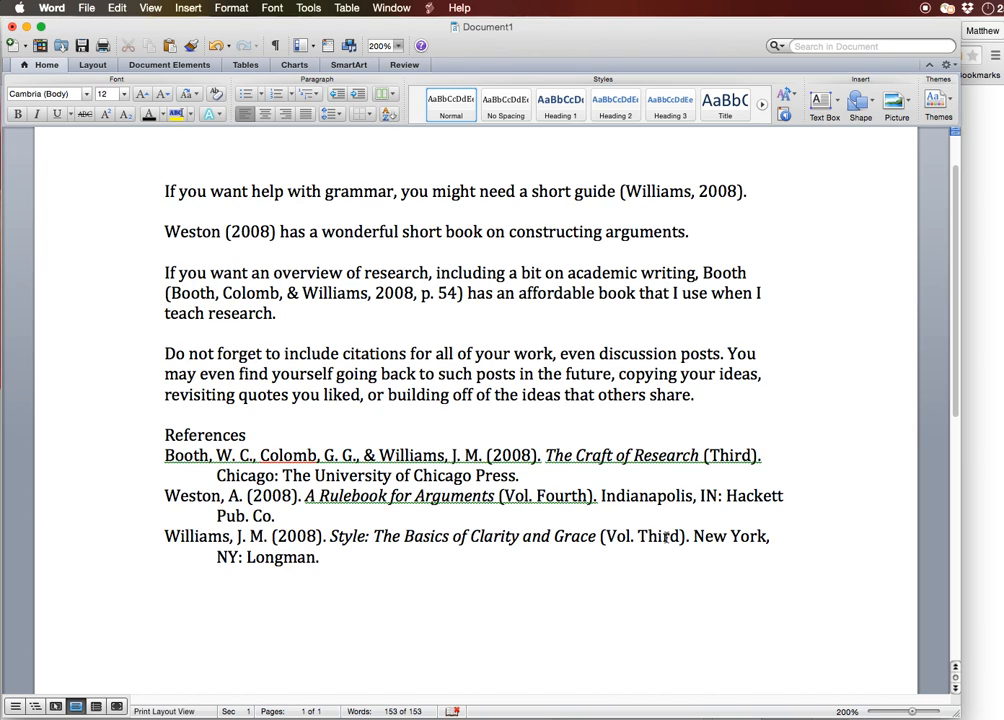
Add ', IL' after 'Chicago' in Booth's reference entry
left_click(164, 596)
type(", ")
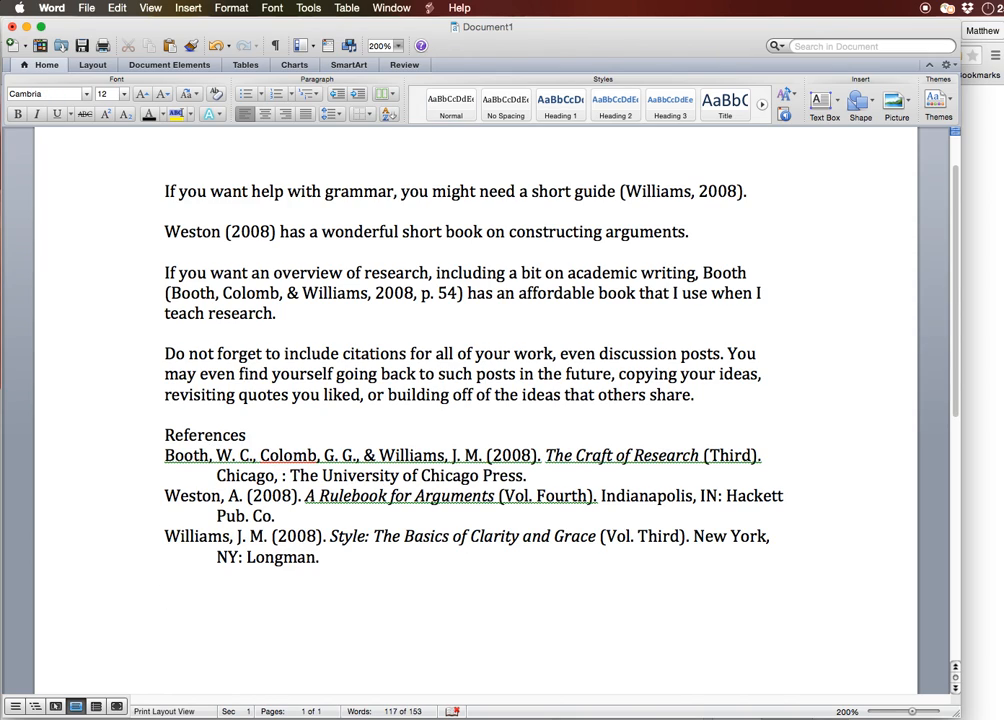
type("IL")
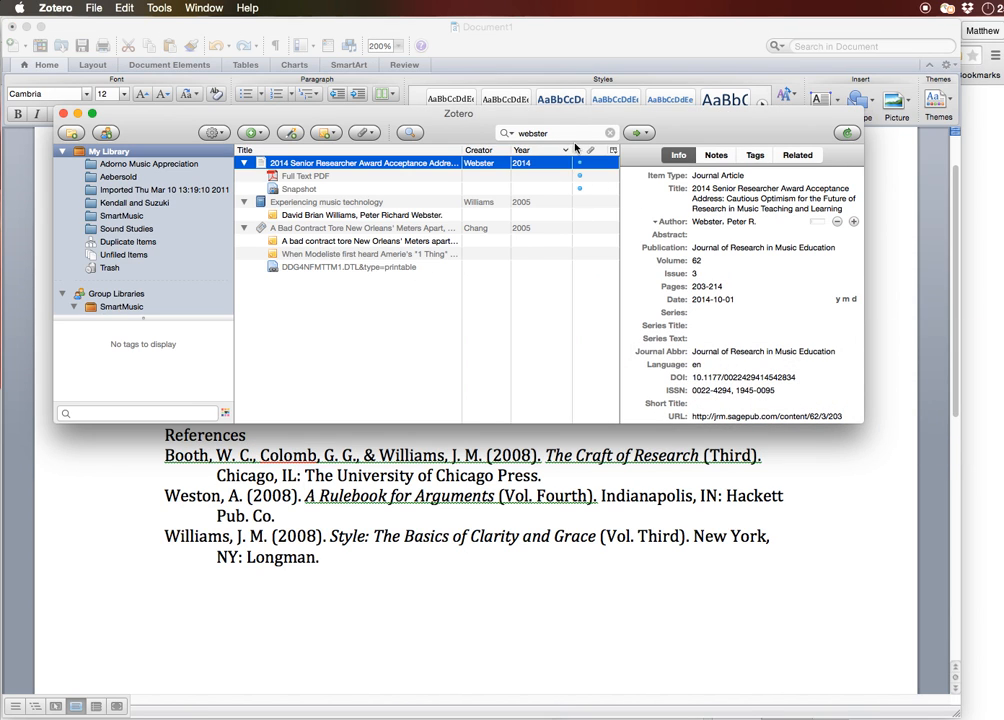
Search Zotero for 'boo' and set The Craft of Research's place to Chicago, IL
type("boo")
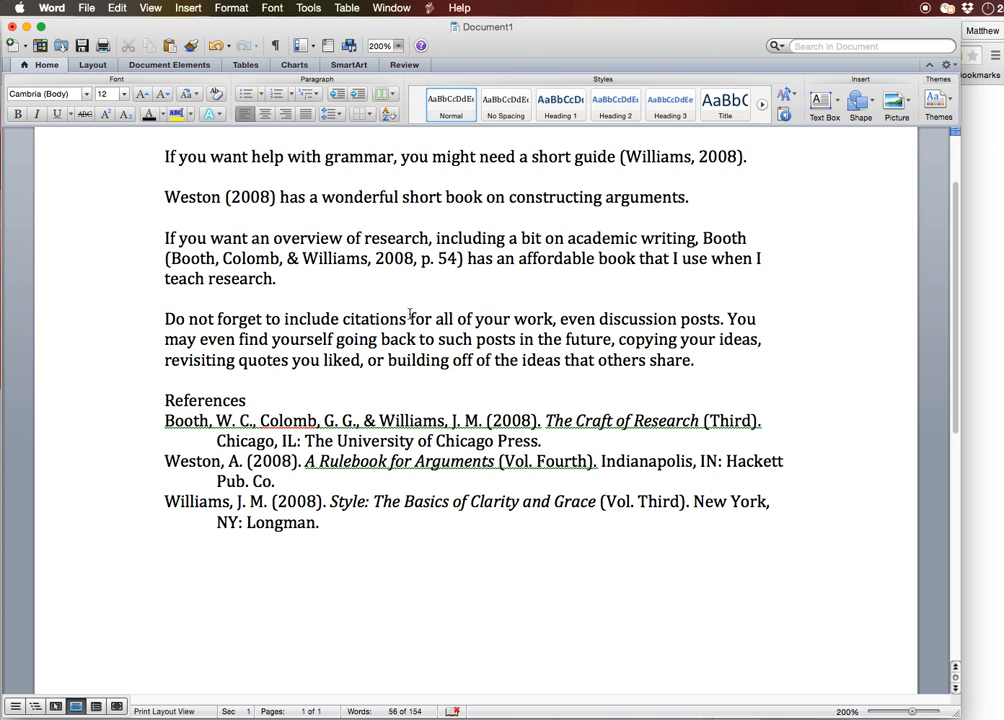
left_click(280, 278)
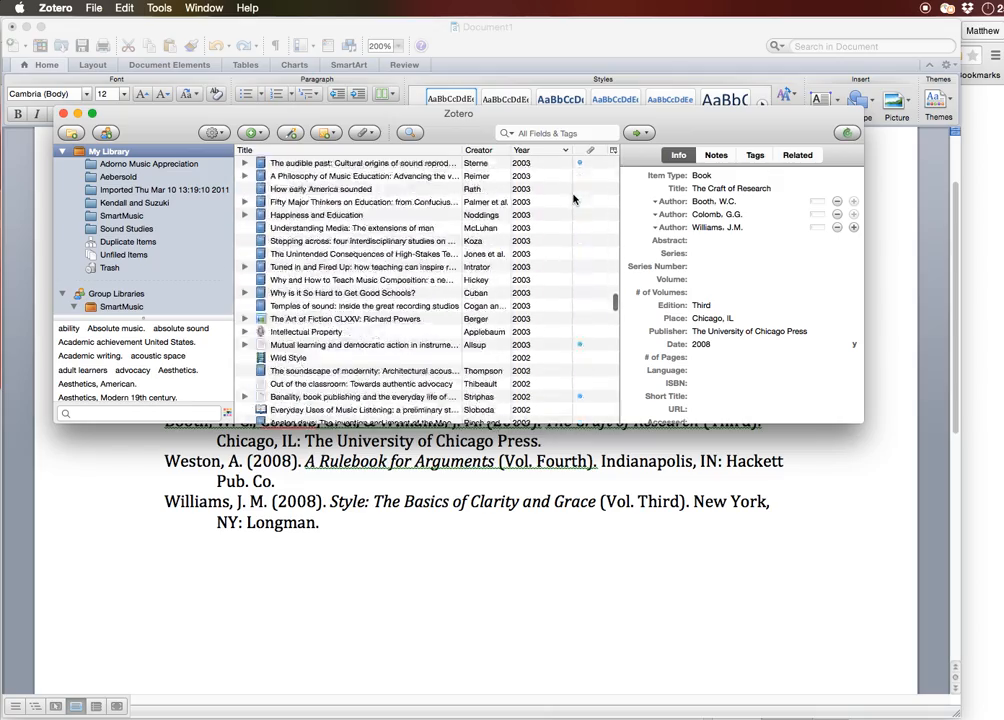
scroll("down", 3)
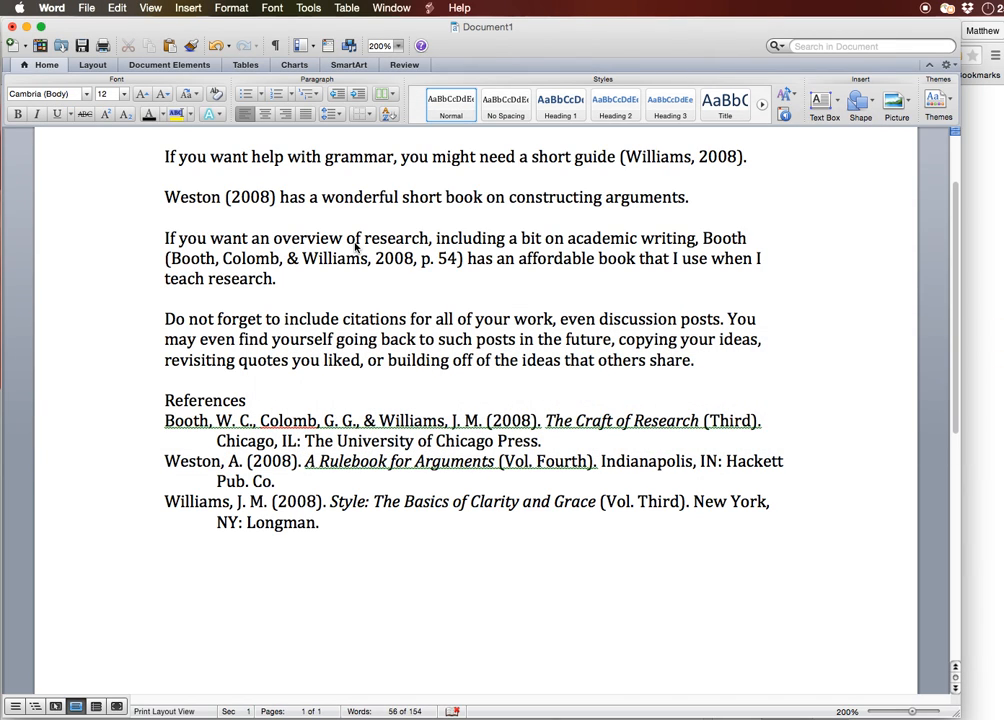
left_click(280, 279)
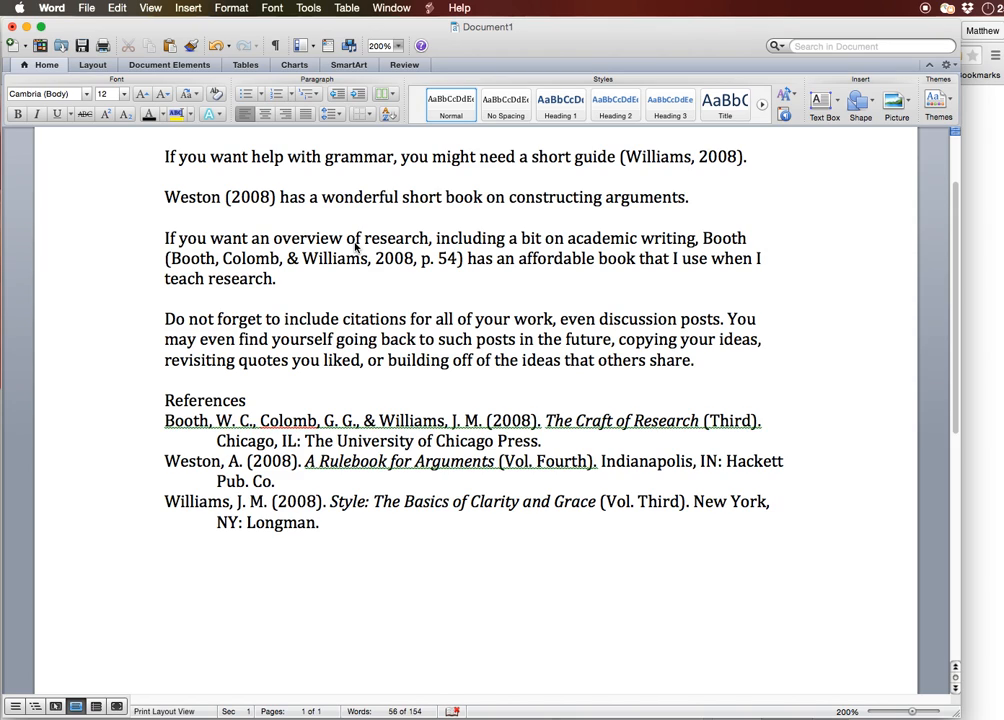
left_click(283, 278)
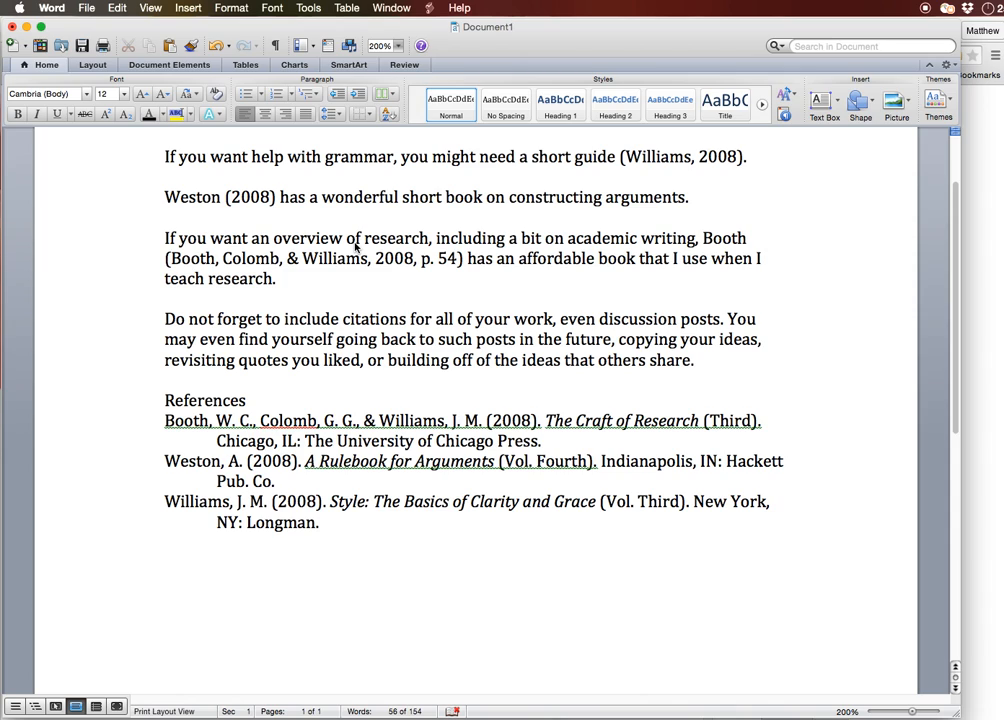
left_click(281, 278)
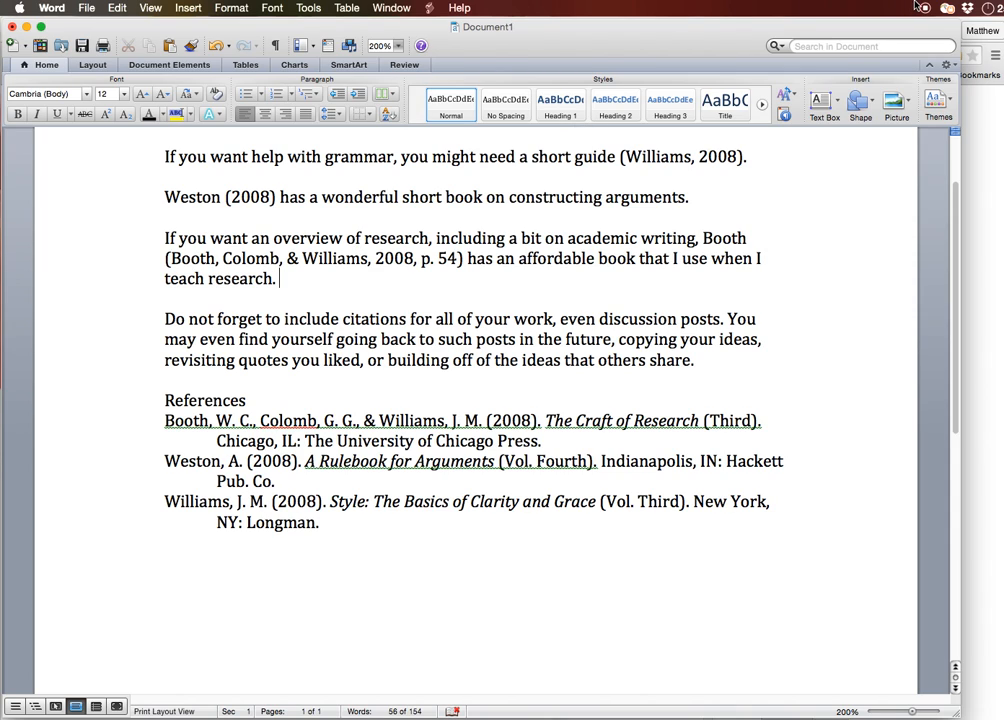